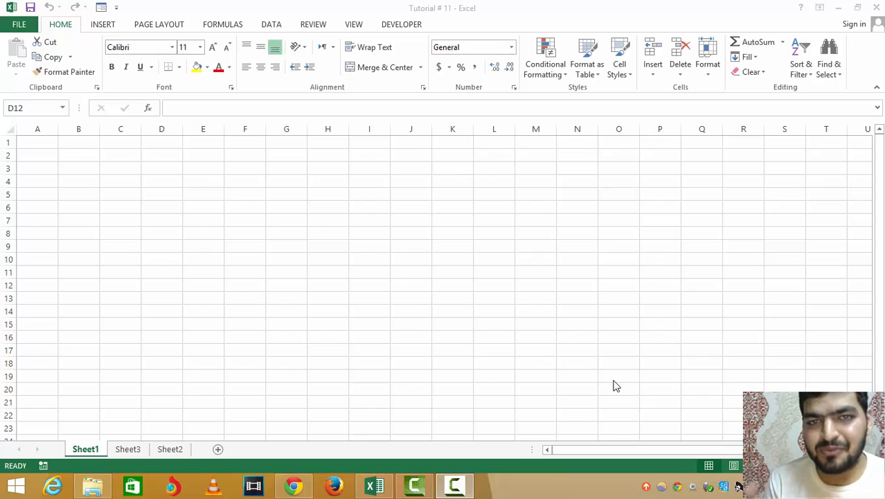
mouse_move(522, 340)
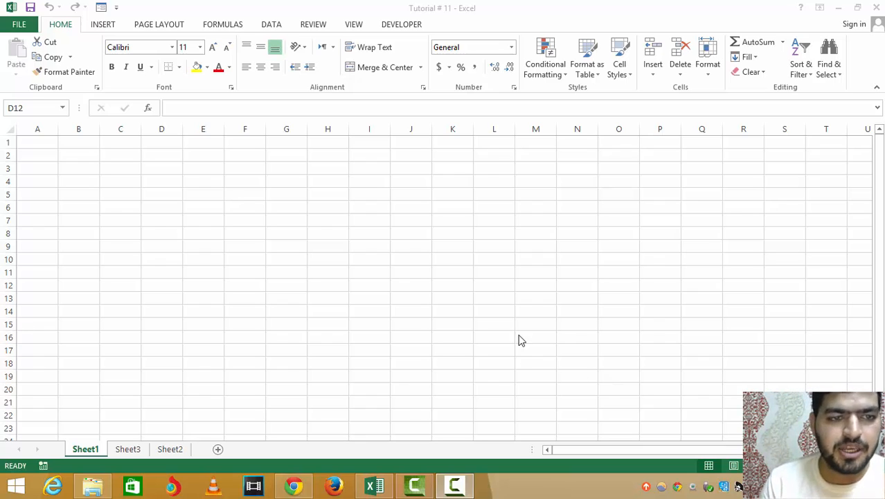
- Open the VBA editor for Tutorial # 11 via Visual Basic on the Developer tab
left_click(162, 285)
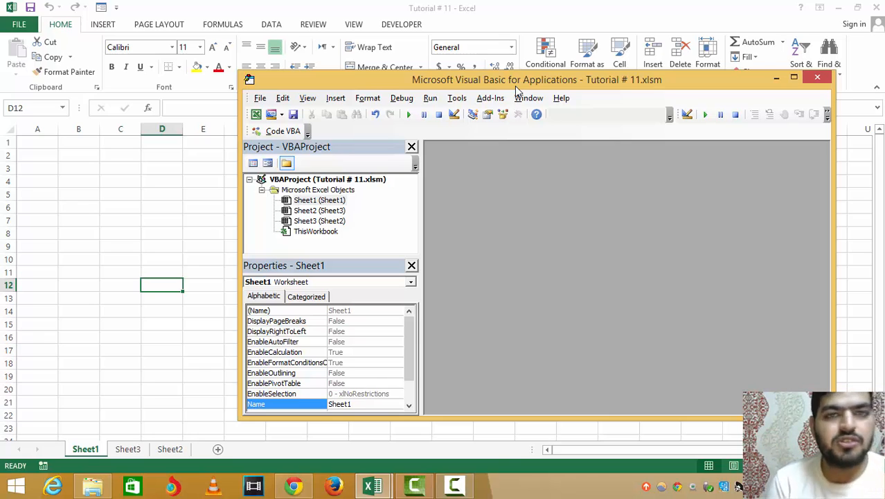
mouse_move(269, 151)
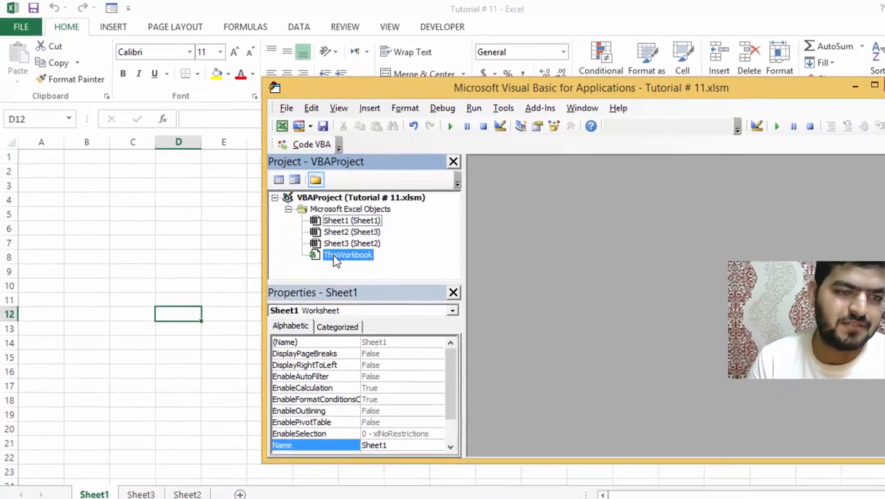
- Add a Workbook_Open handler in ThisWorkbook containing msgbox "Welcome"
left_click(348, 254)
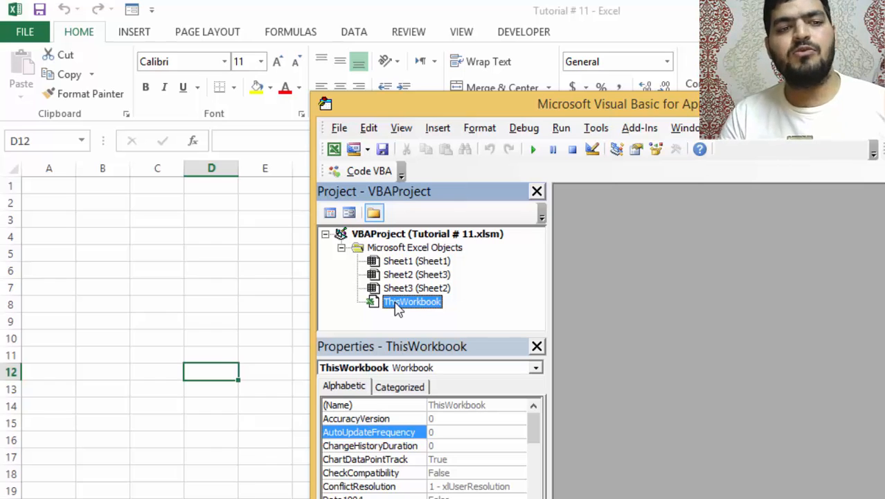
double_click(412, 301)
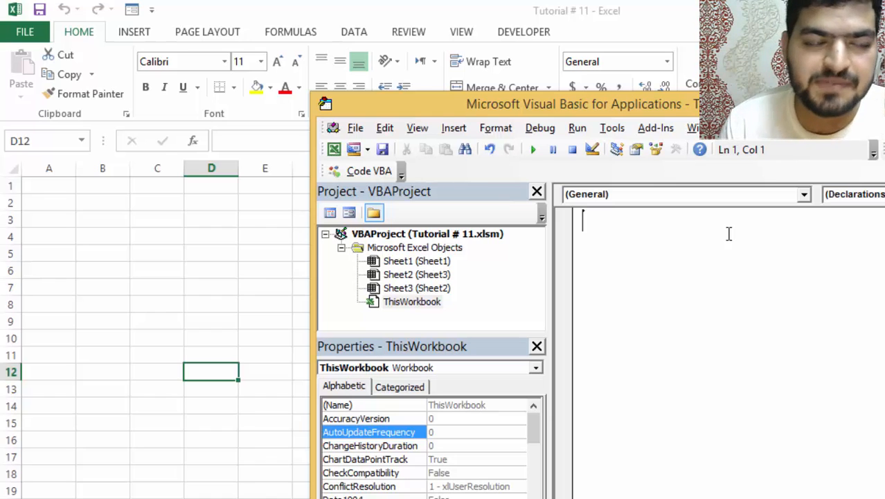
left_click(803, 194)
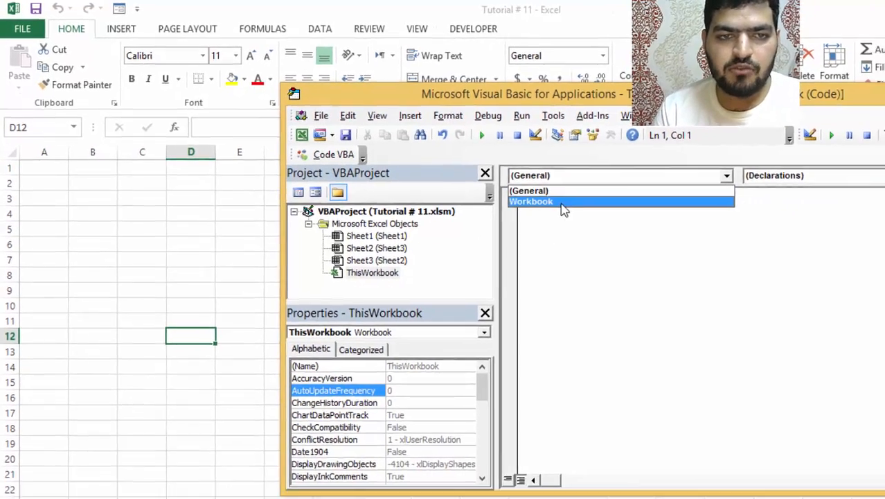
left_click(530, 201)
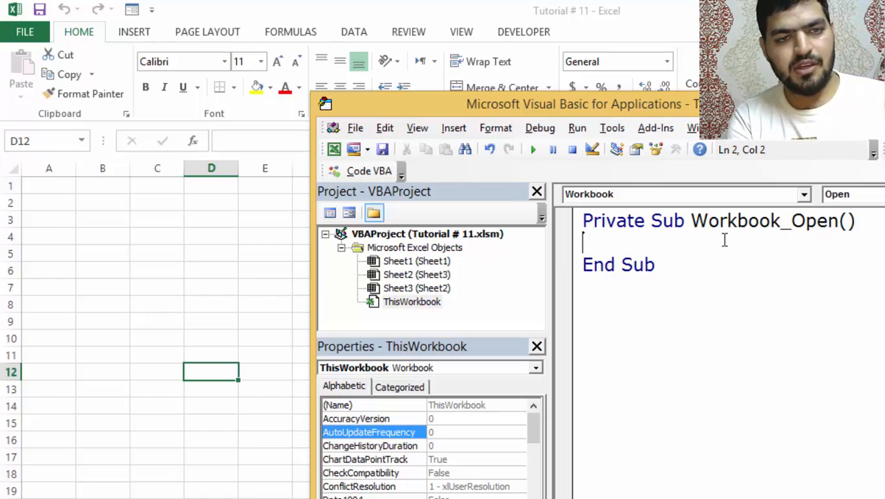
type("msgbox")
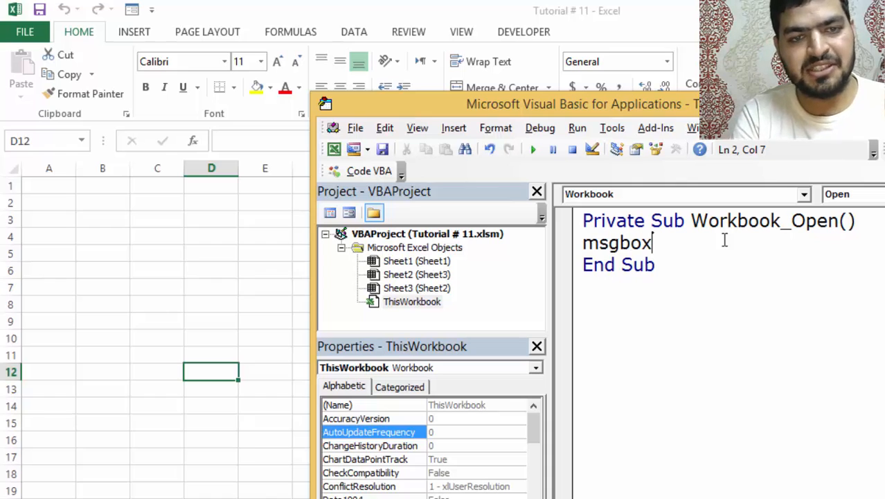
type("\"Welco")
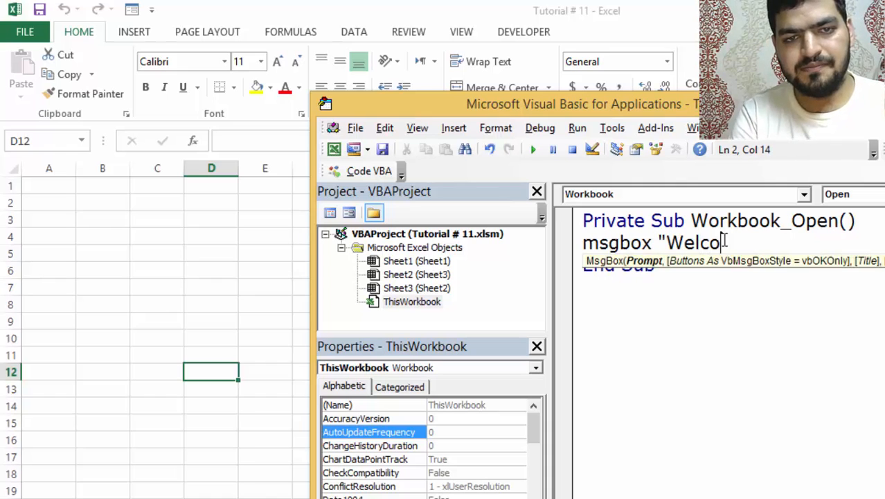
type("me")
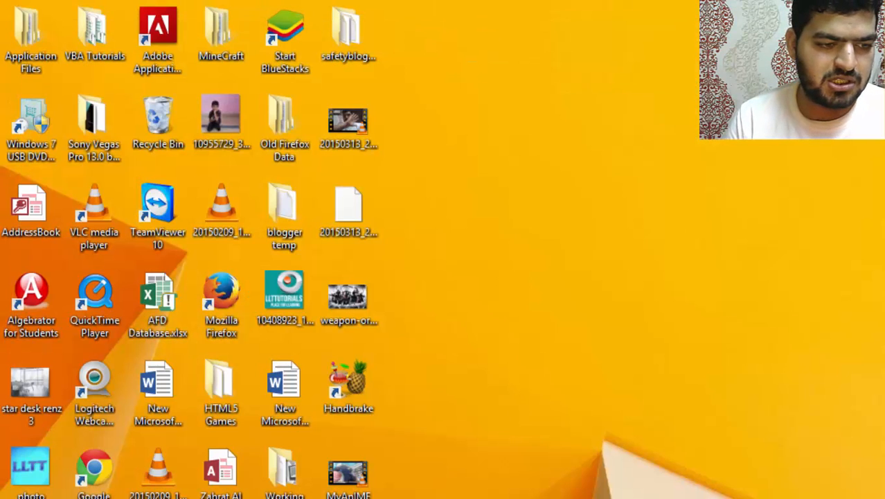
- Open the VBA Tutorials folder and launch the Tutorial # 11 workbook
double_click(95, 28)
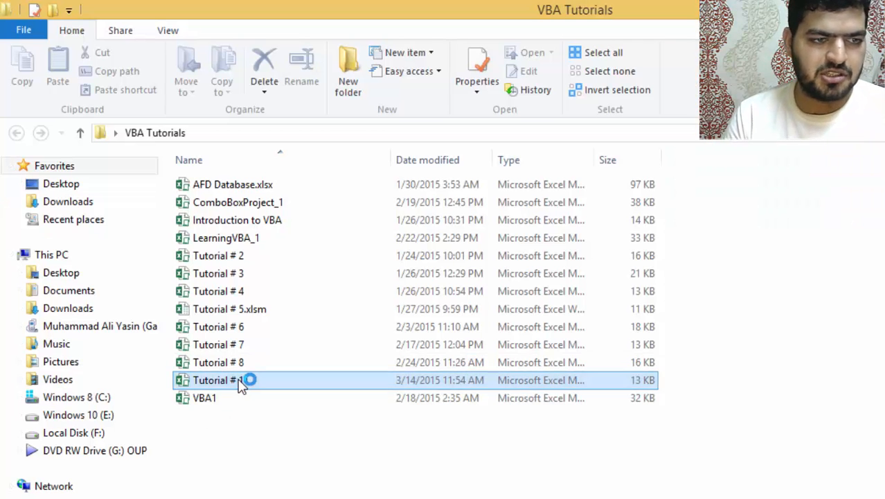
double_click(218, 380)
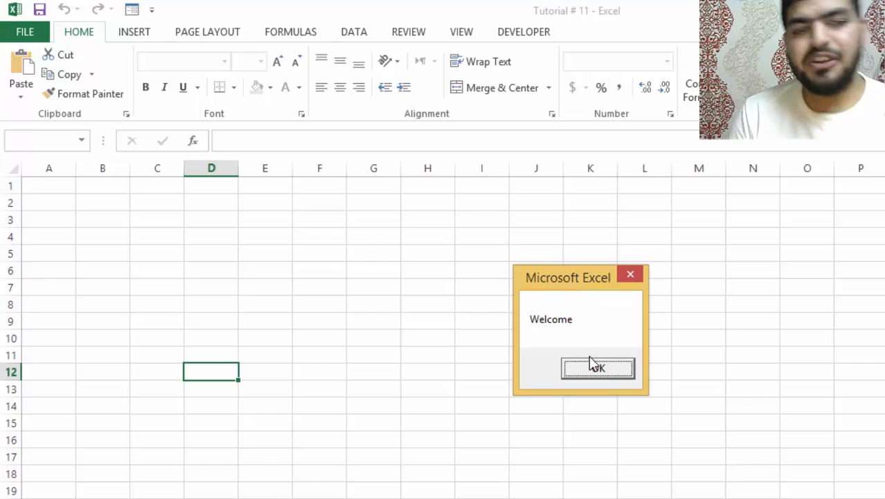
- Dismiss the Welcome message box with OK
left_click(597, 368)
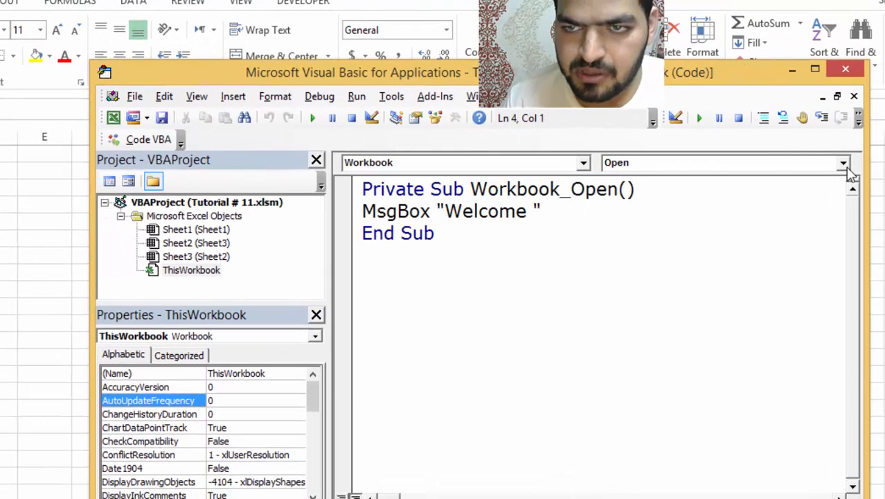
- Add a Workbook_SheetActivate handler with MsgBox "Sheet" & Sh.Name
left_click(842, 162)
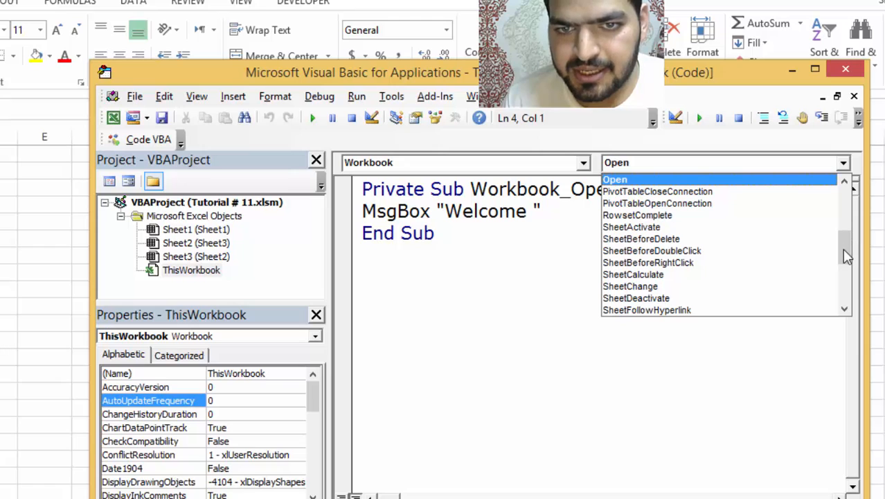
mouse_move(739, 226)
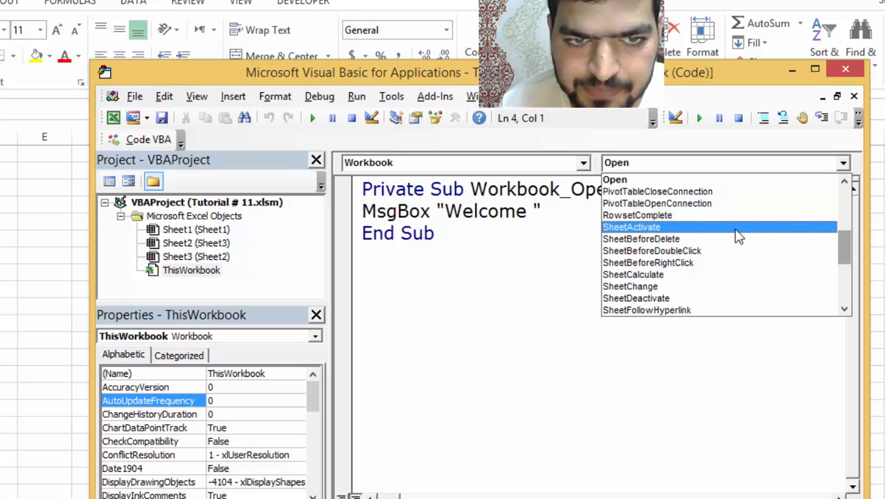
left_click(631, 227)
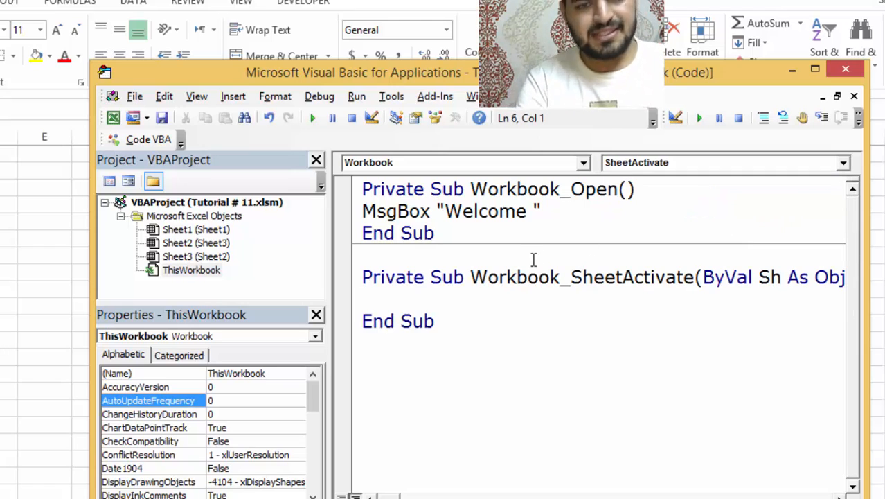
type("msgbox \"")
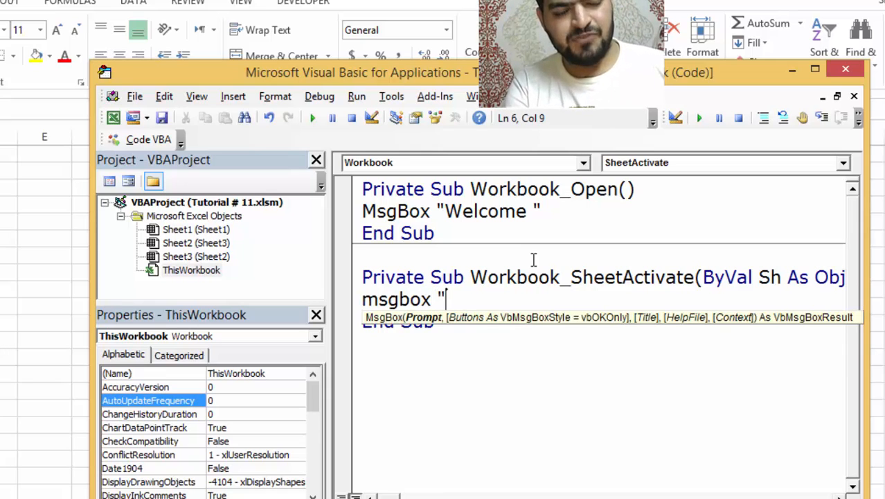
type("Sheet")
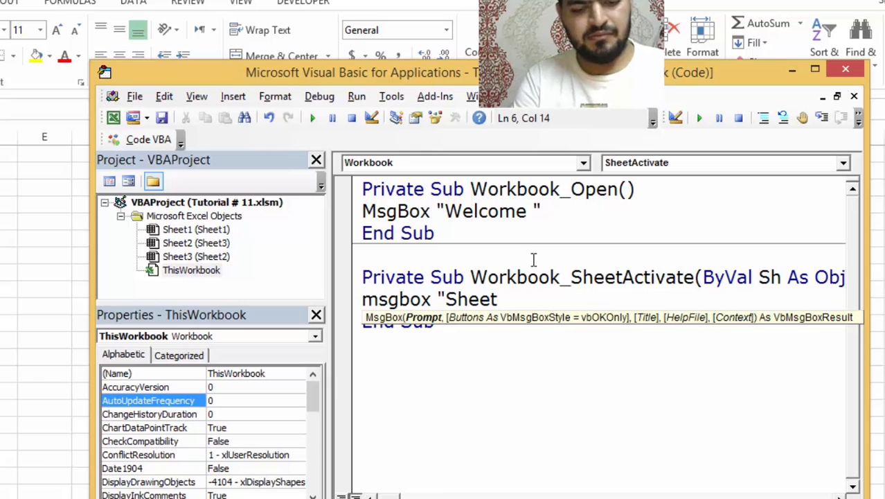
type("\"")
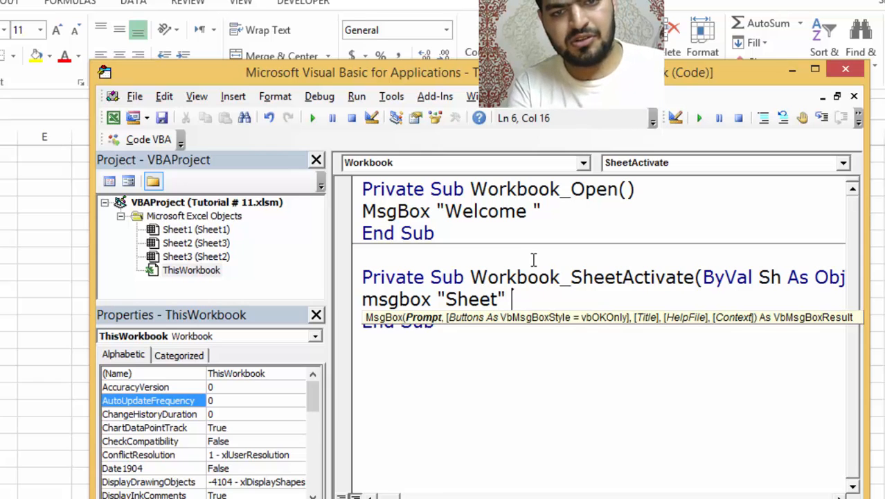
type("sh.na")
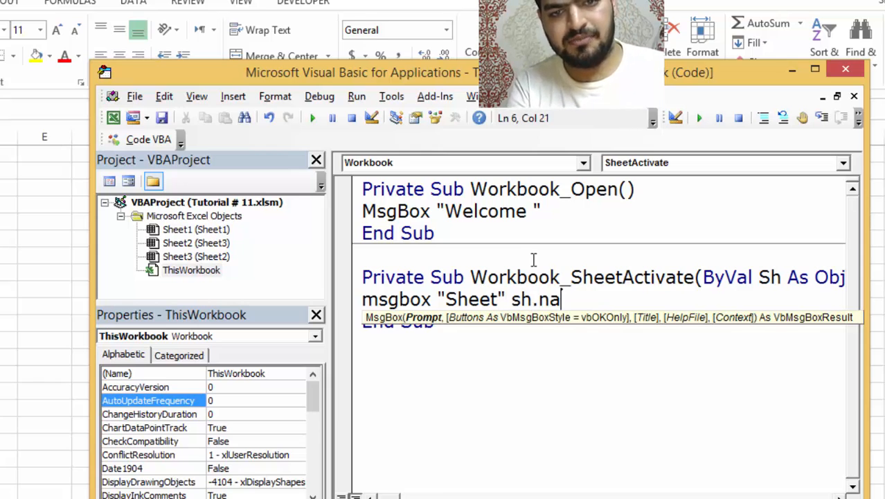
type("me")
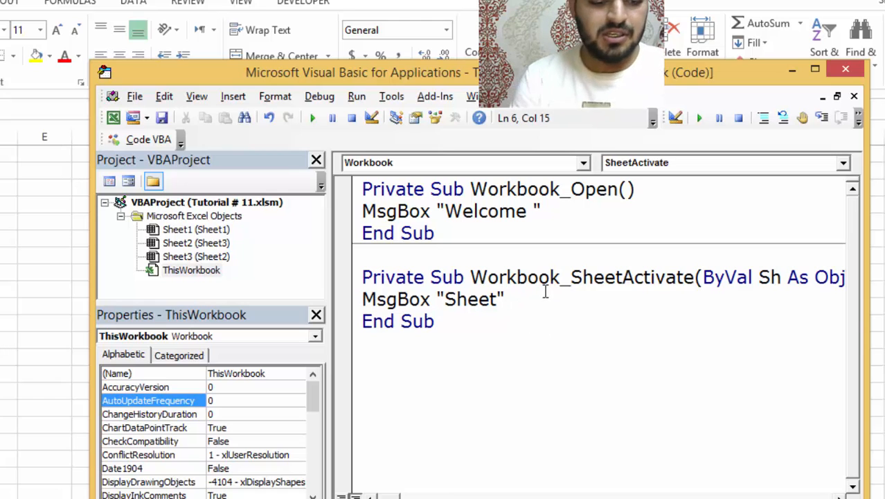
type("& sh.")
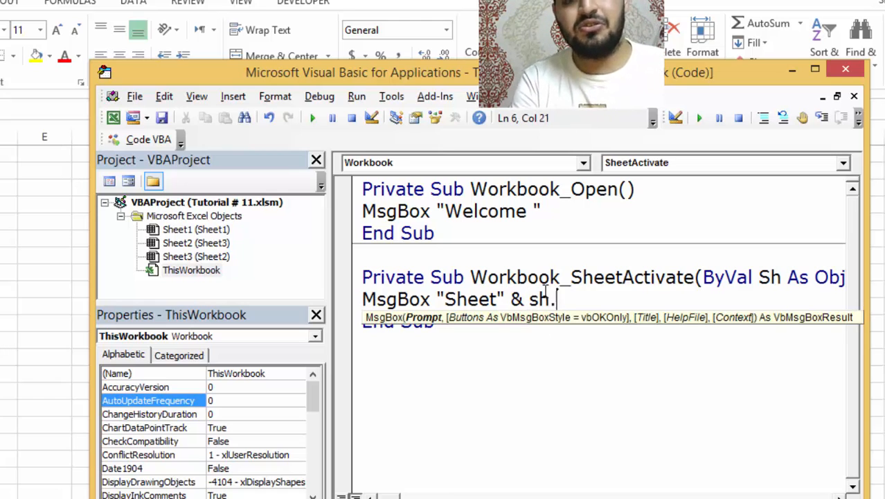
type("Name")
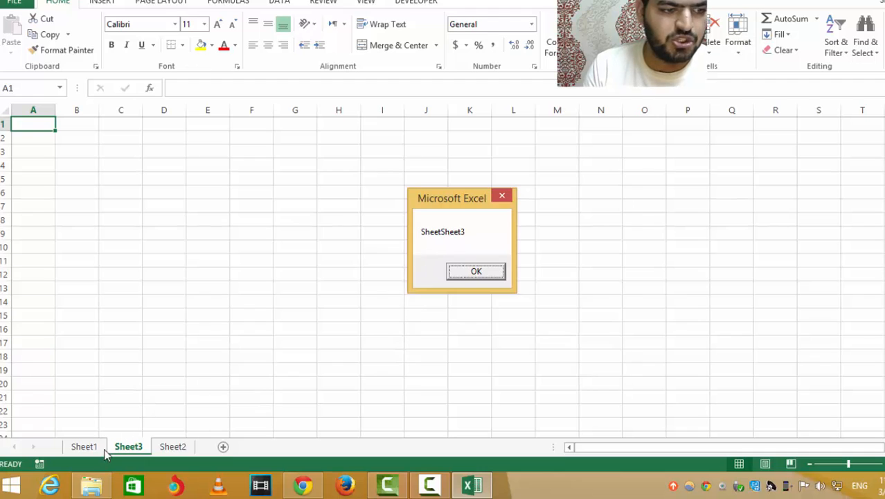
- Test the sheet-name messages on Sheet2 and Sheet1, trimming the message to just the name
left_click(475, 270)
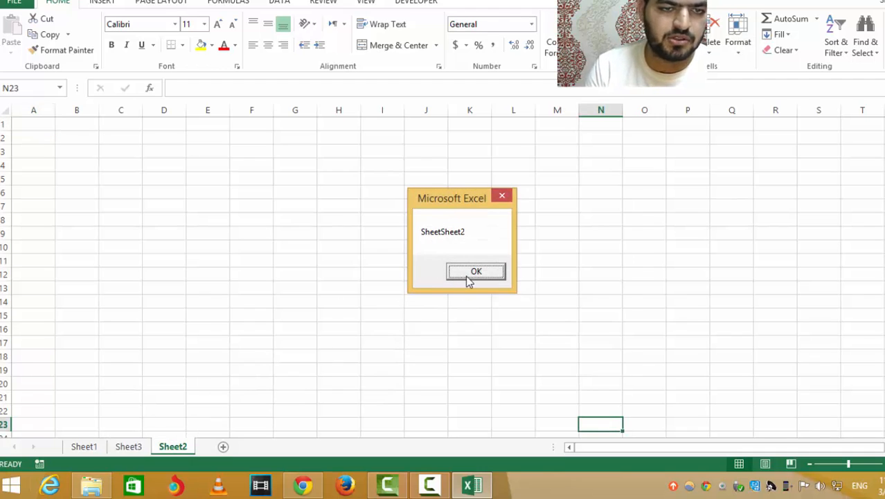
left_click(476, 271)
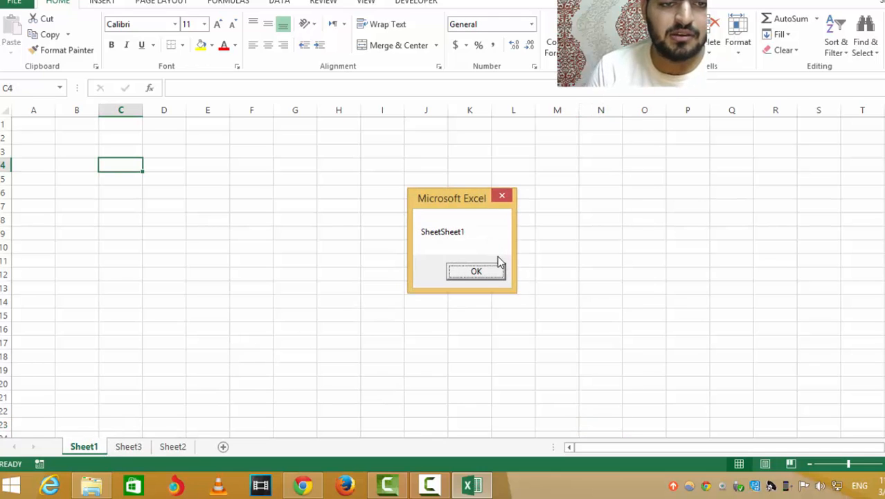
left_click(476, 271)
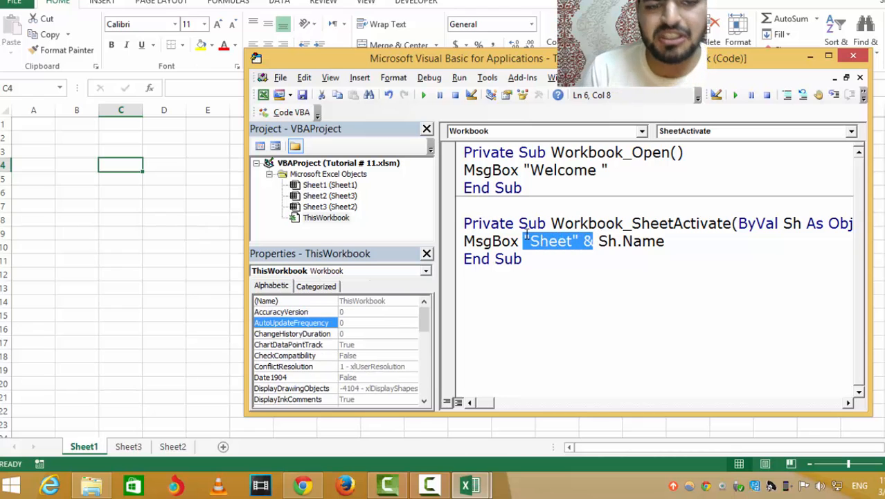
key("Delete")
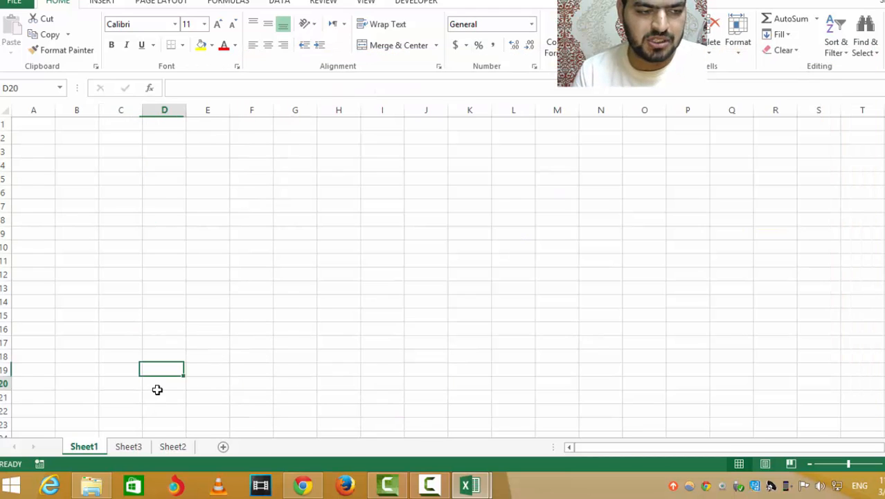
left_click(128, 446)
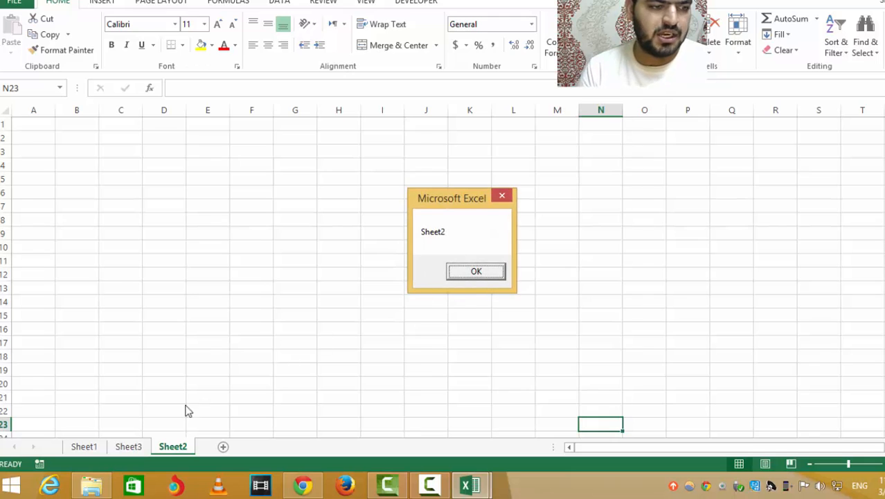
left_click(476, 271)
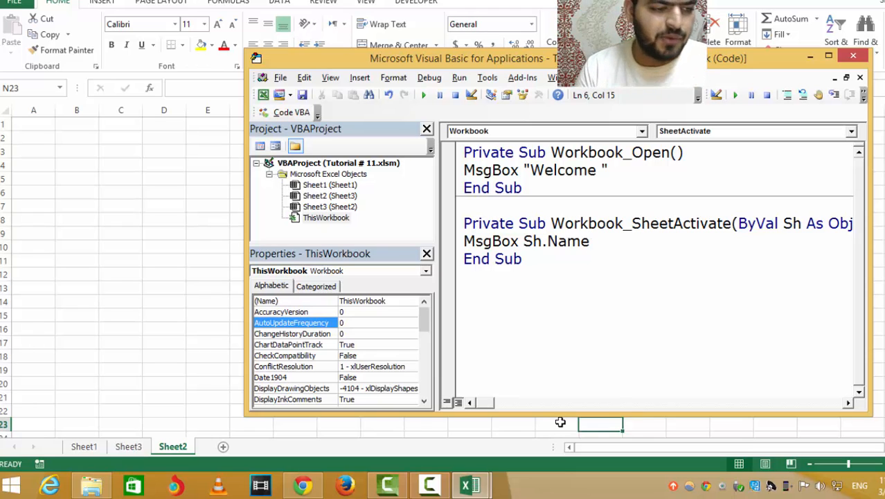
mouse_move(99, 450)
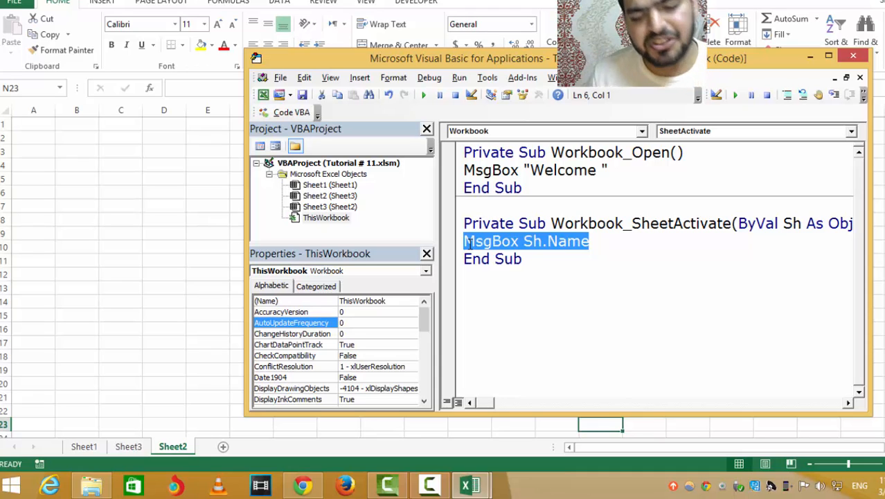
- Replace the message with Range("a1").Interior.Color = rgbBlack and test it on Sheet2
key("Delete")
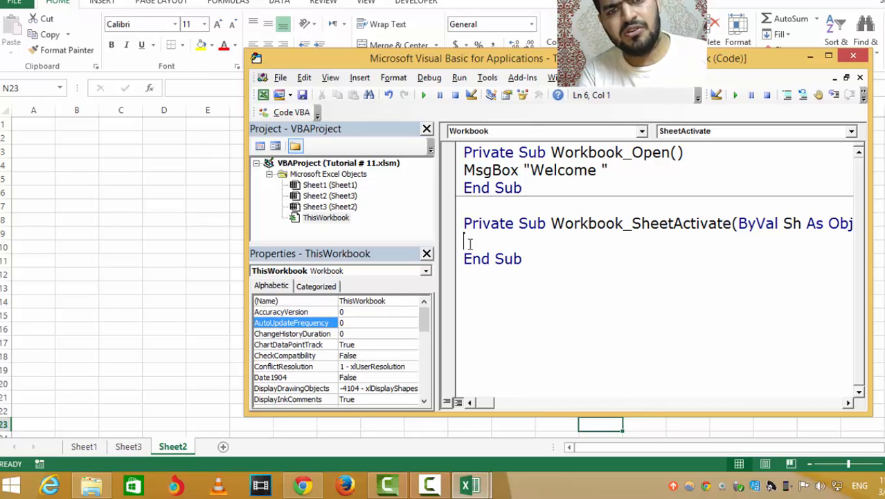
type("Range")
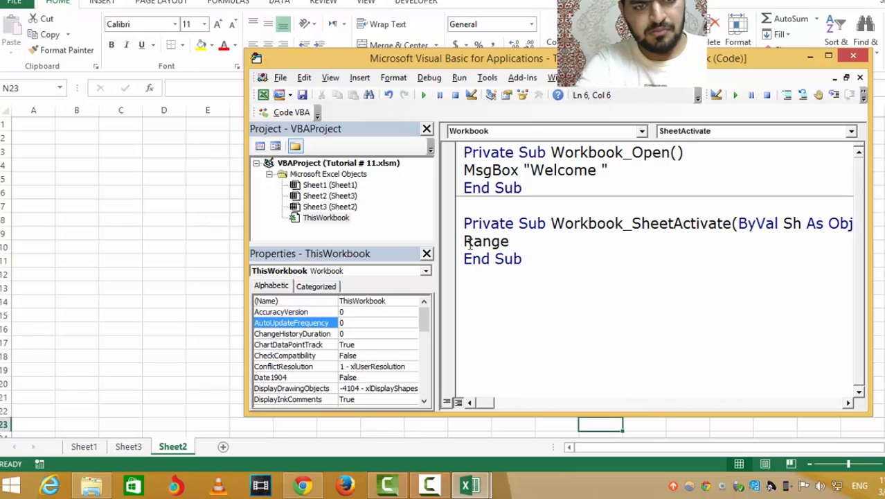
type("Range(\"a1")
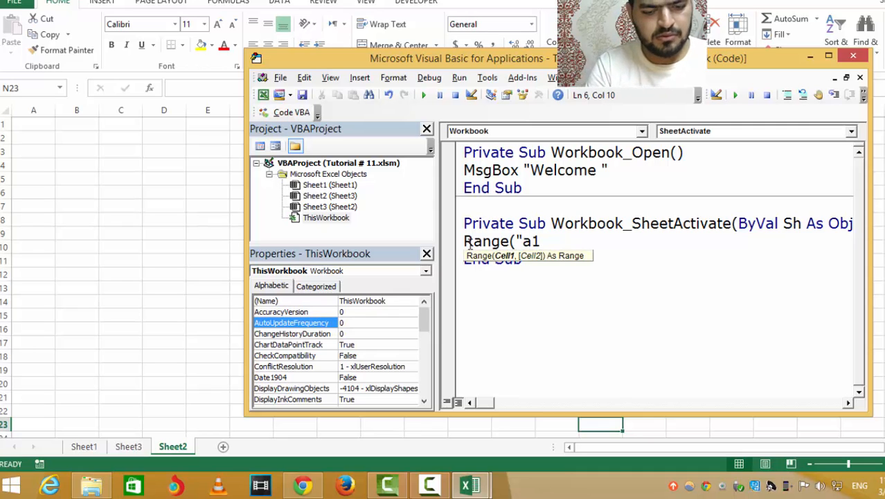
type("\").col")
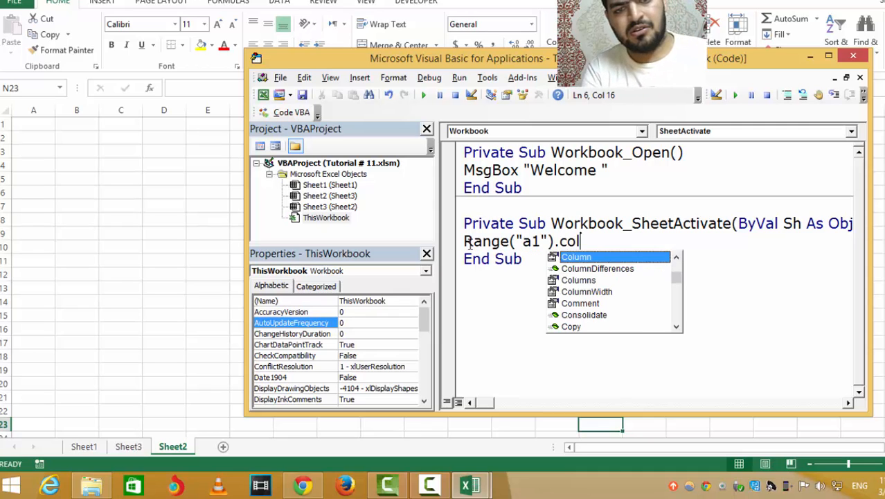
key("BackSpace")
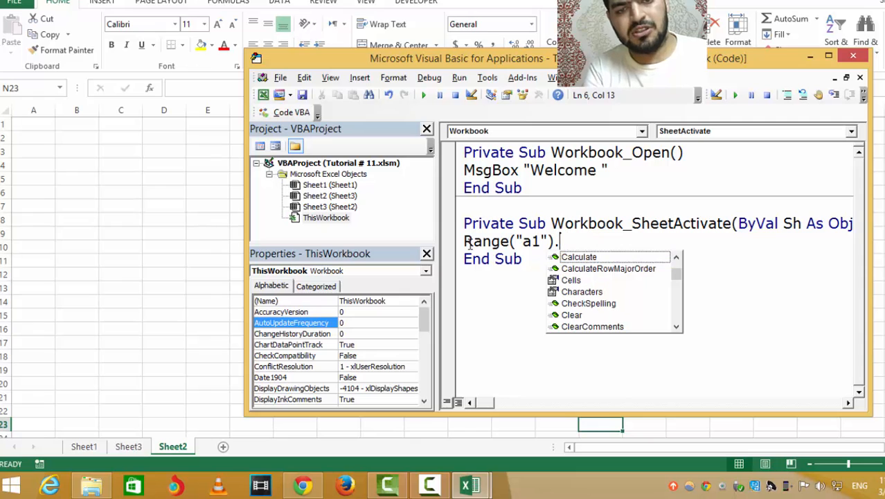
type("Interior.")
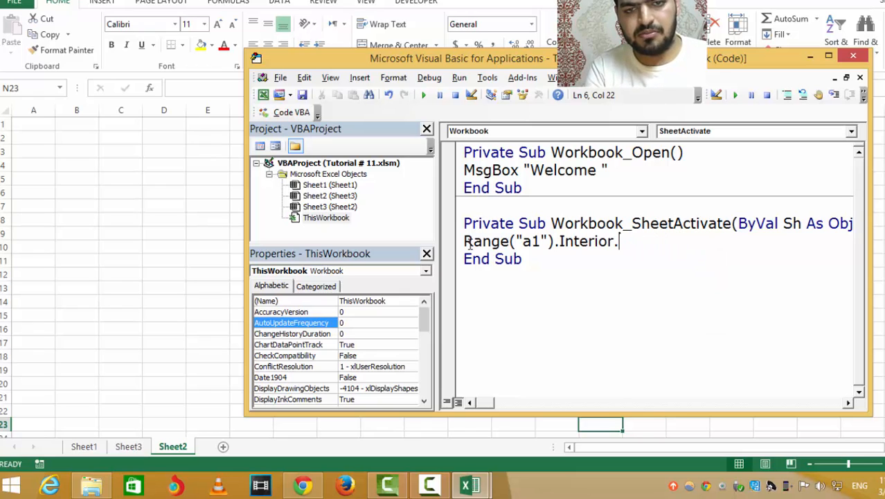
type("color=")
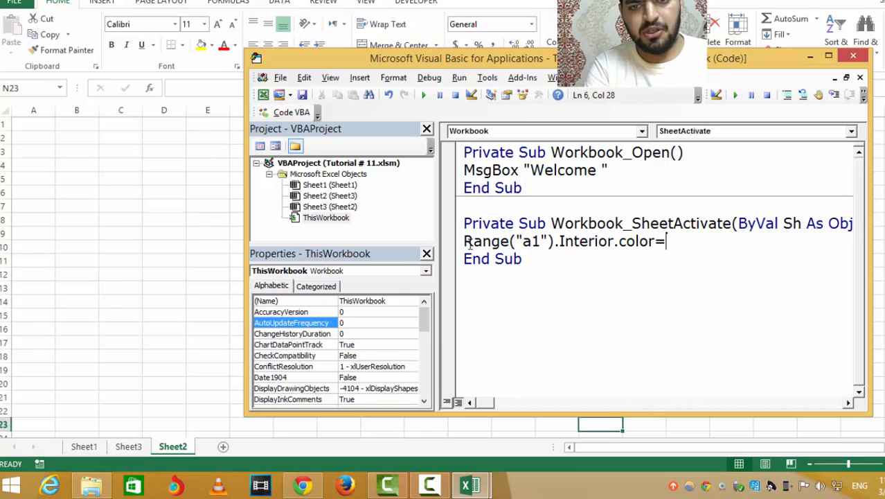
type("rg")
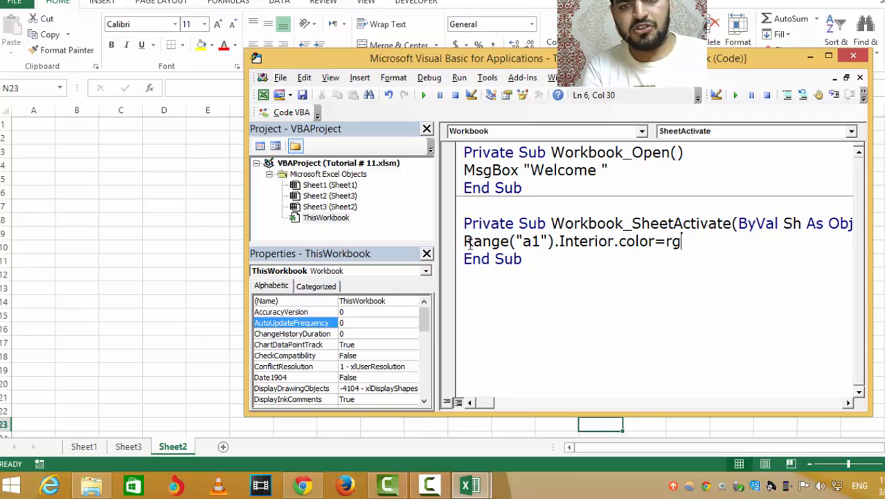
type("b")
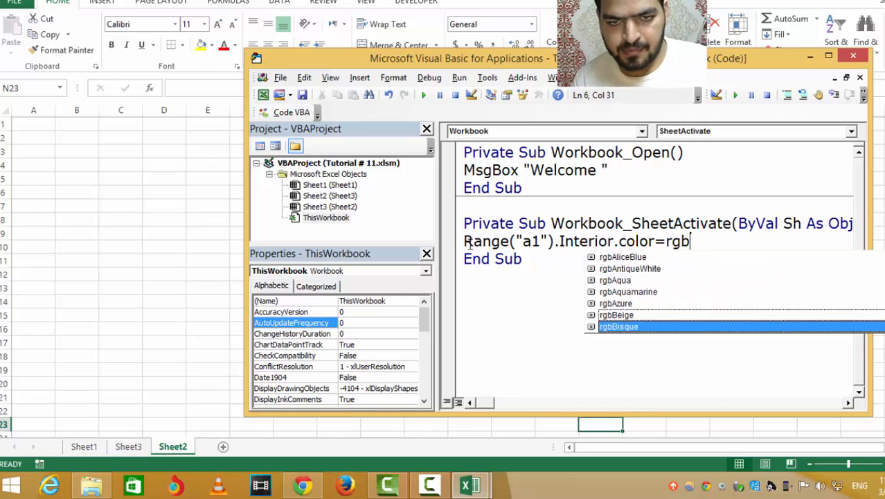
type("Black")
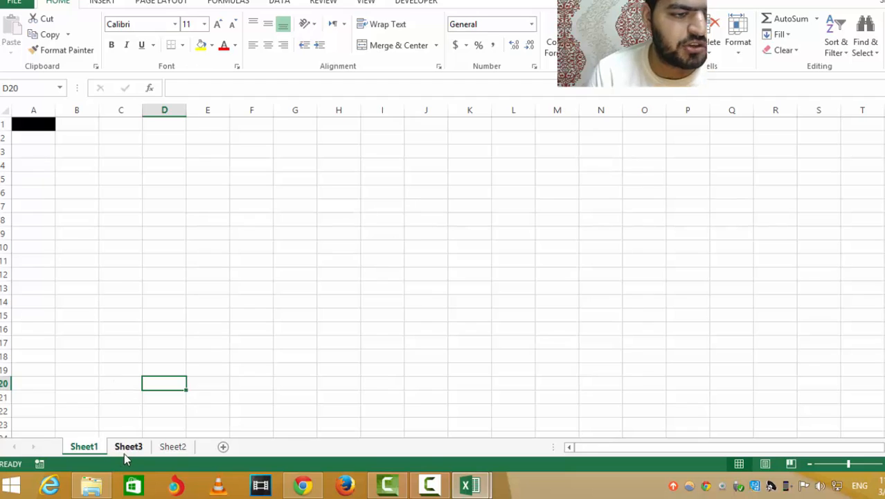
left_click(172, 446)
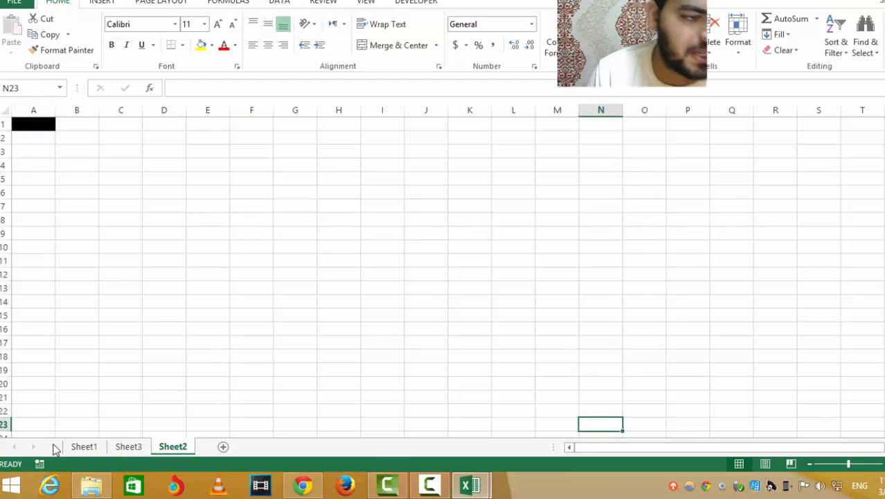
- Return to Sheet1 and bring the ThisWorkbook code back up
left_click(84, 446)
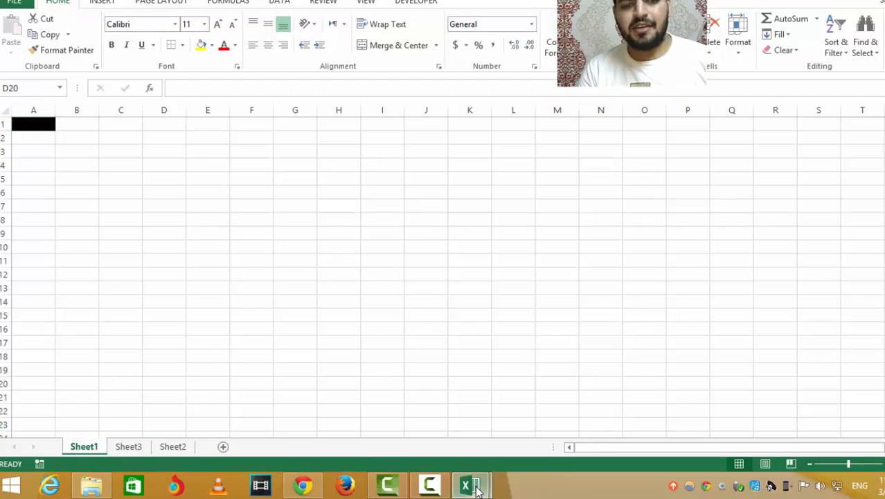
left_click(471, 485)
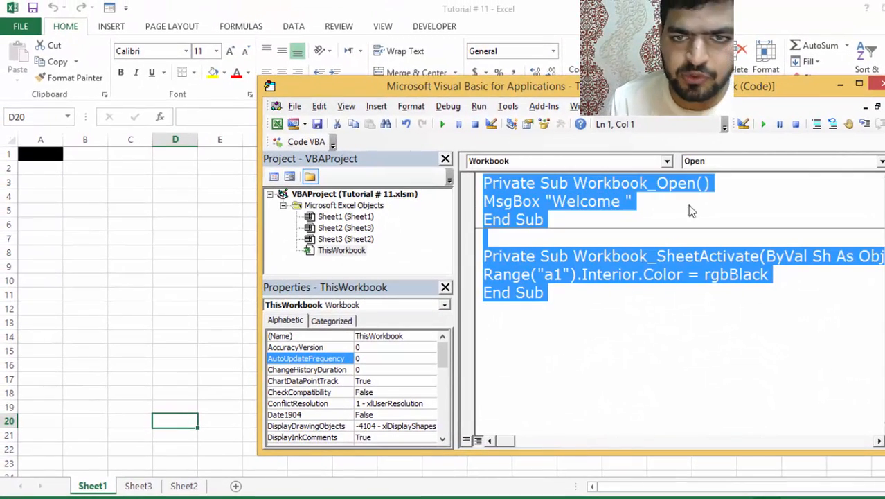
left_click(880, 161)
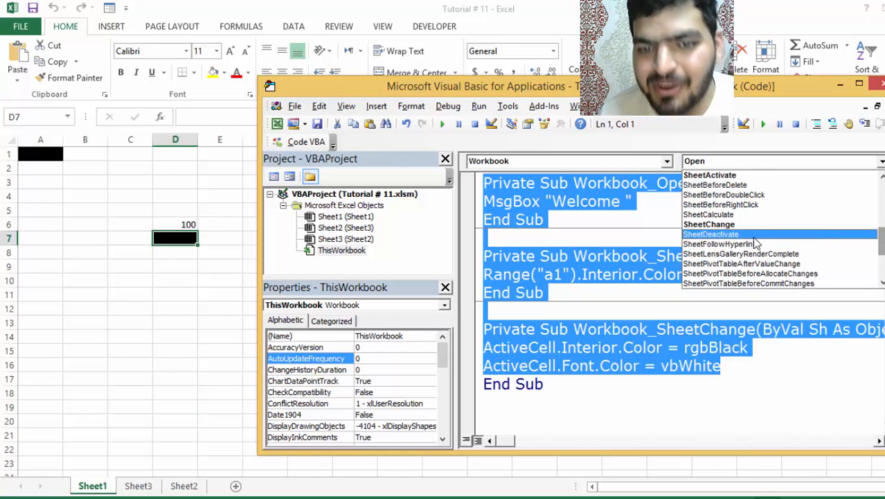
- Add a Workbook_SheetDeactivate handler with msgbox "You've deactivated a sheet"
left_click(711, 233)
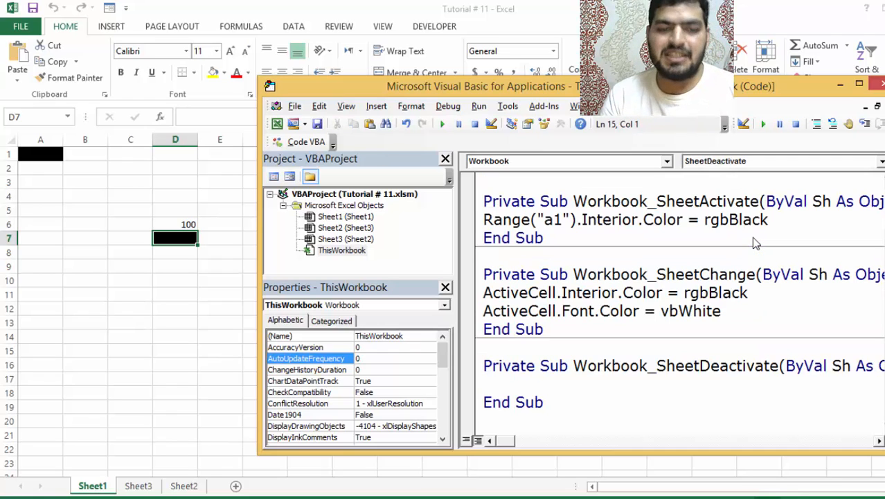
left_click(728, 311)
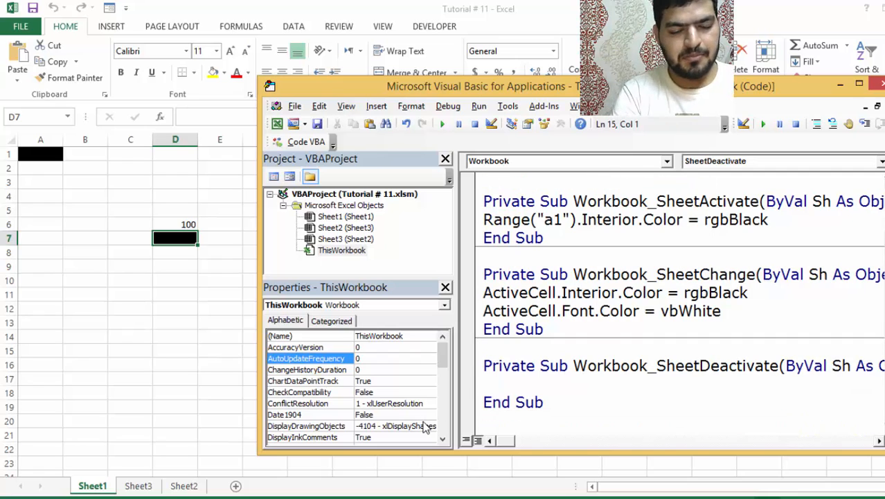
type("msgbox \"")
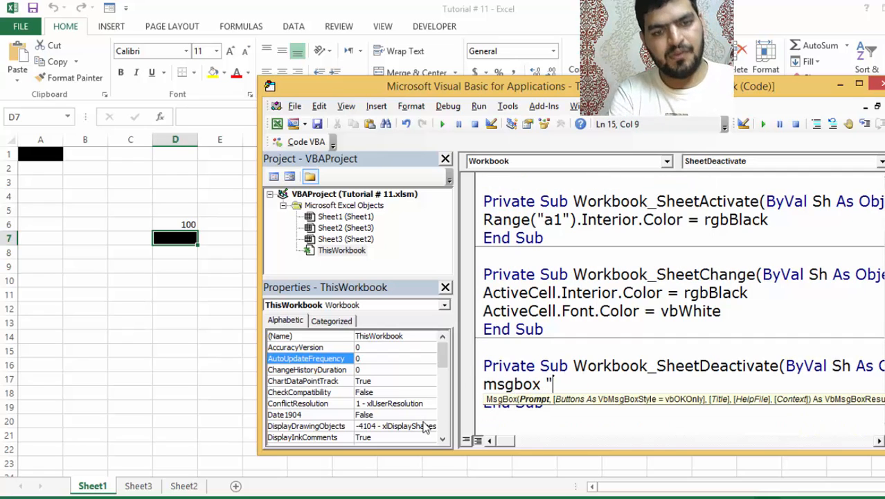
type("You")
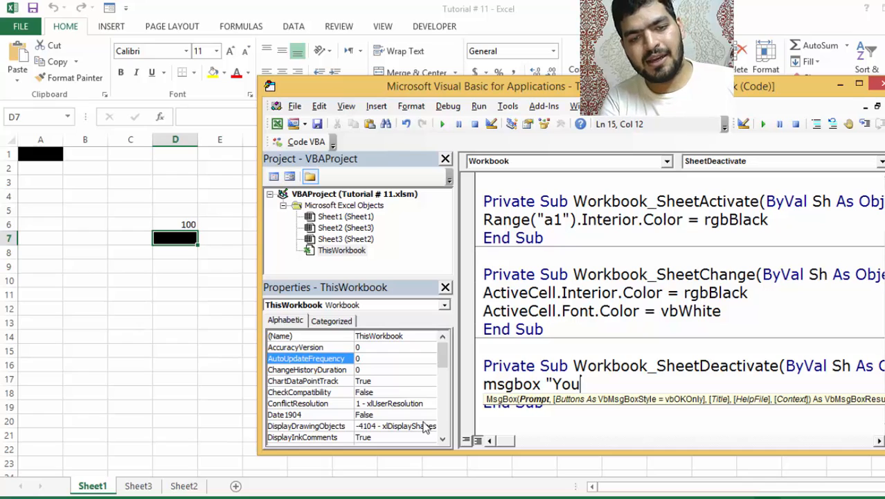
type("'ve de")
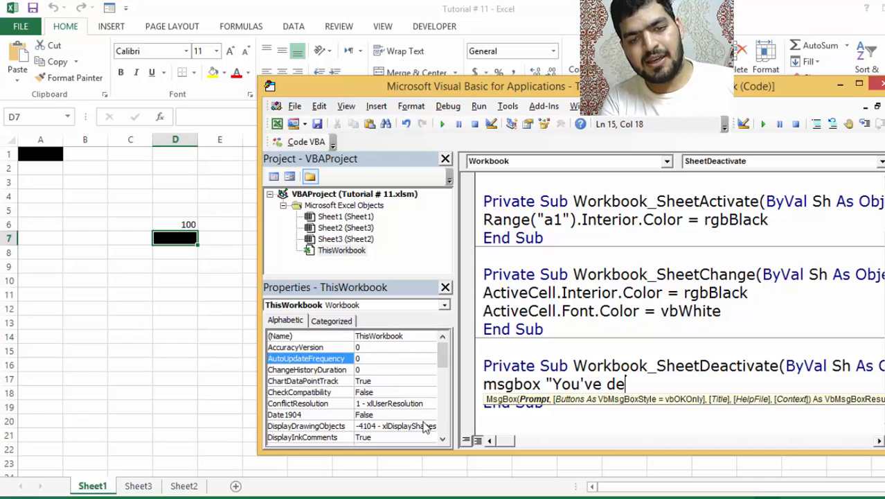
type("activated a")
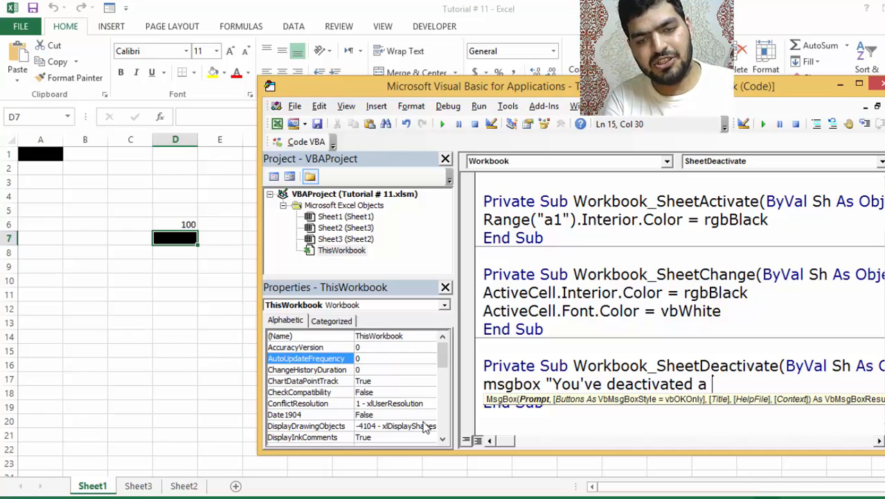
type("sheet\"")
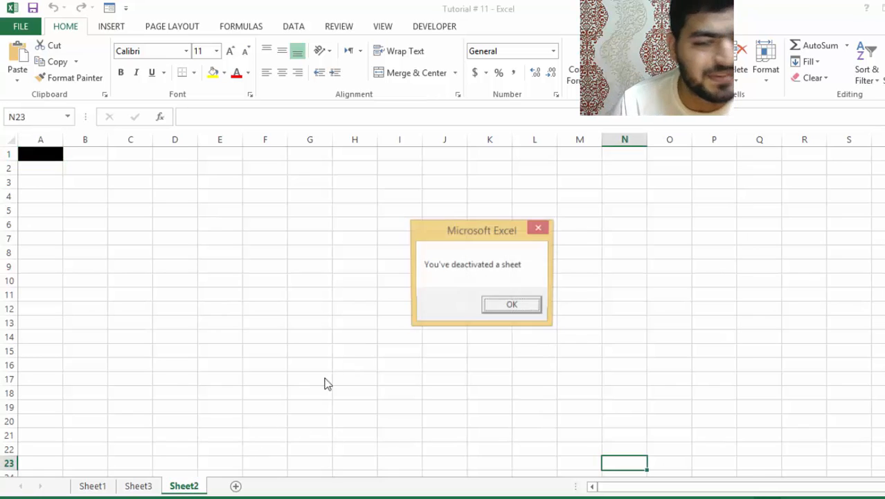
- Dismiss the "You've deactivated a sheet" message with OK
left_click(512, 304)
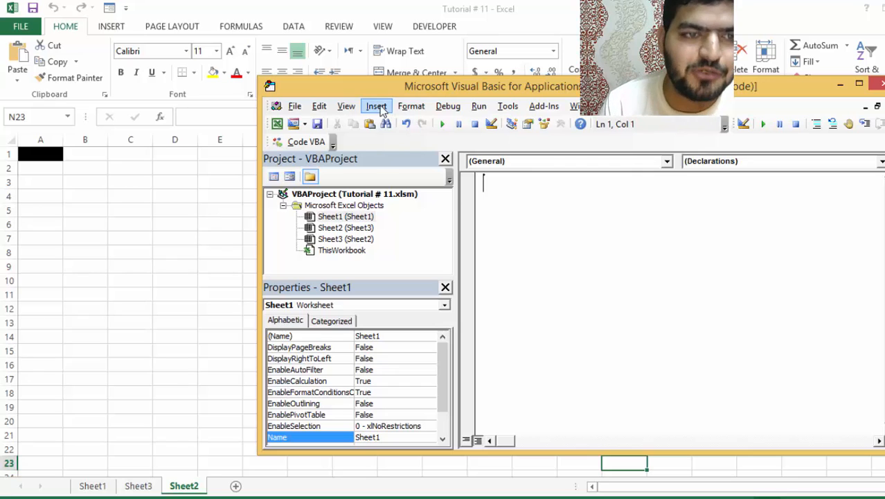
- Add MsgBox "You've changed" to Sheet1's Worksheet_SelectionChange procedure
left_click(377, 105)
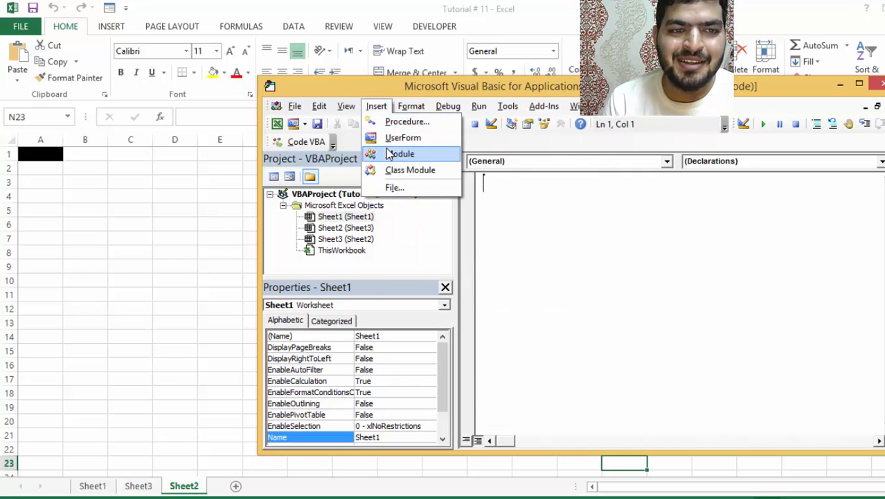
left_click(403, 137)
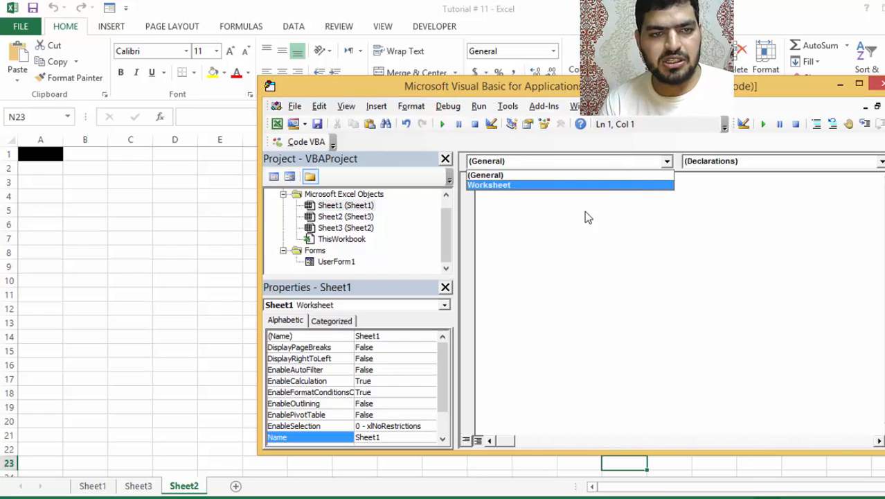
mouse_move(638, 189)
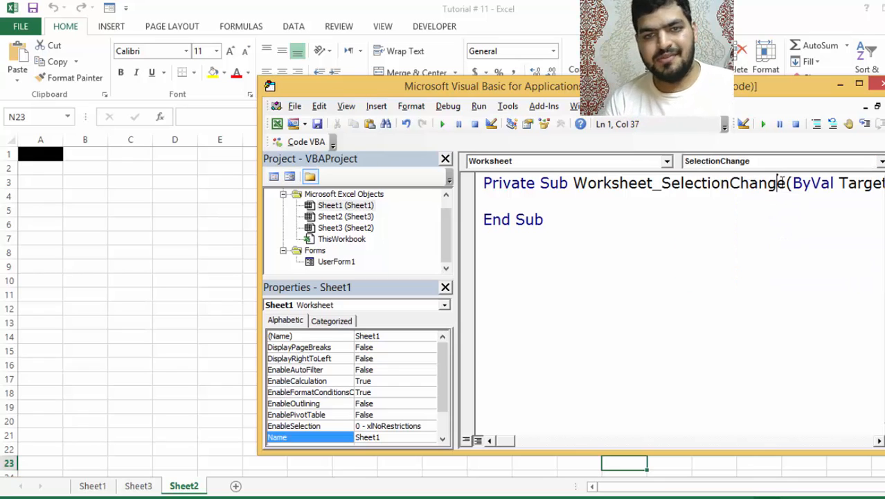
type("msg")
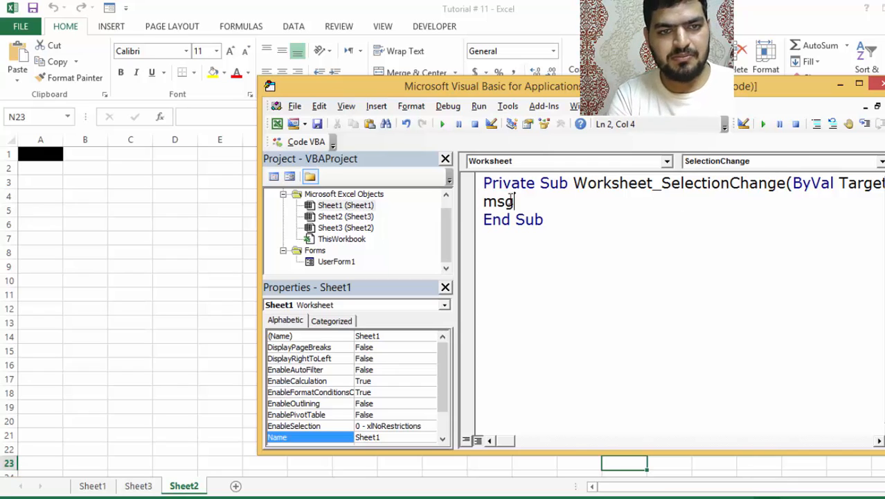
type("box \"You've cha")
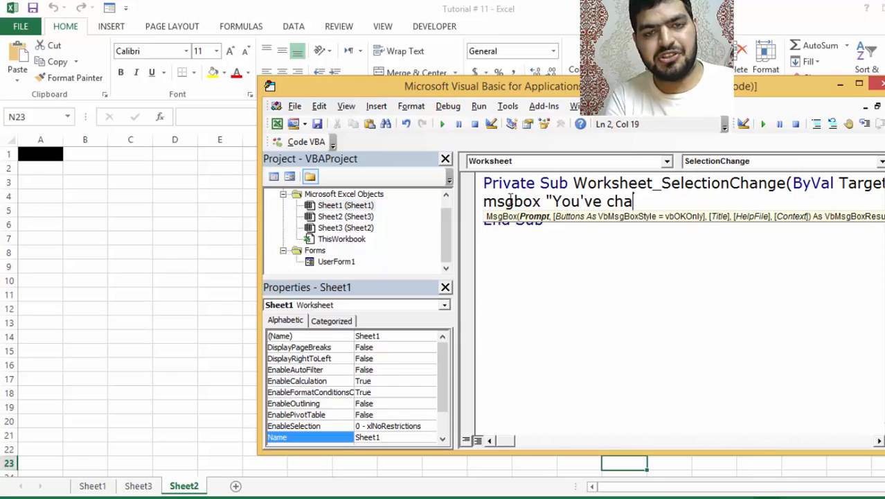
type("nged\"")
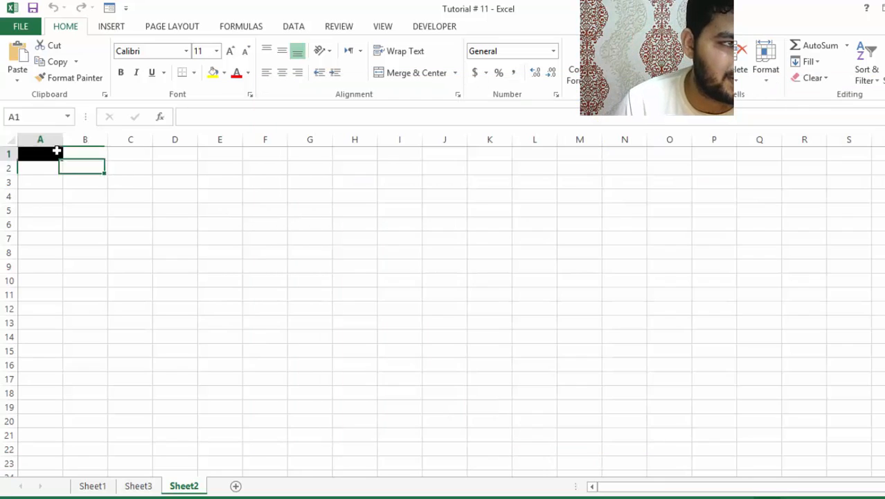
- Enter 1 in a Sheet2 cell and watch the cell below turn black
type("1")
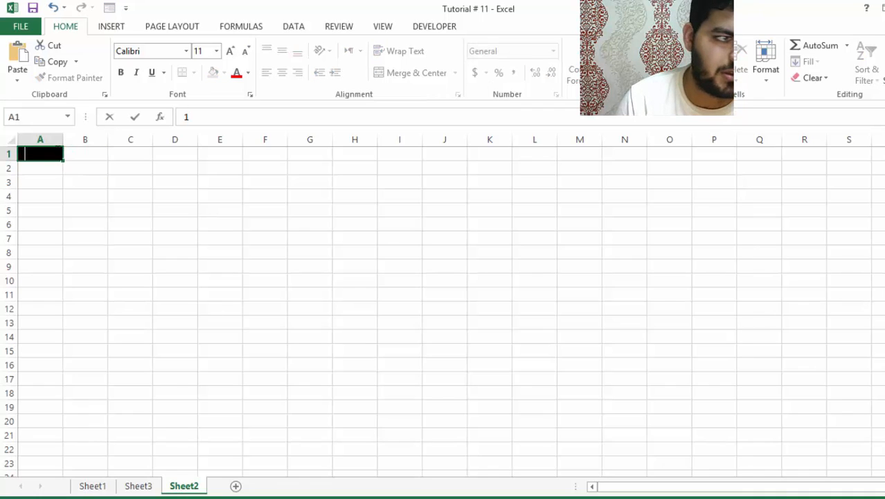
key("enter")
type("200")
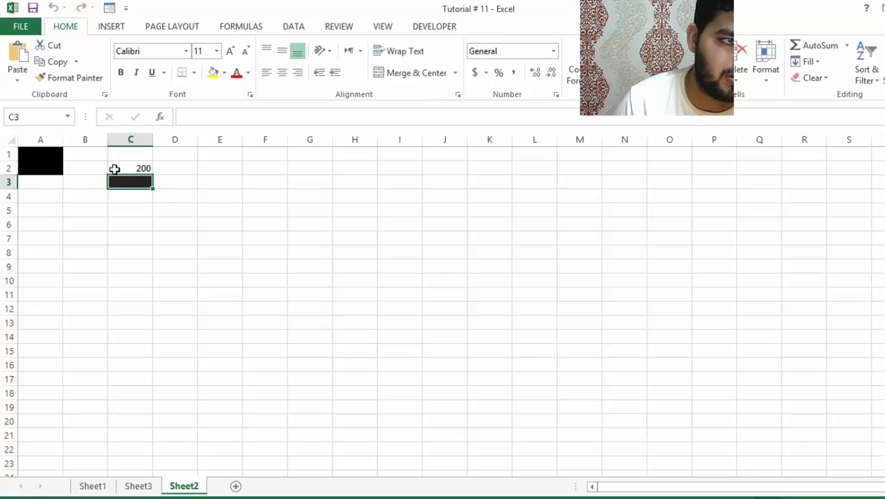
left_click(174, 196)
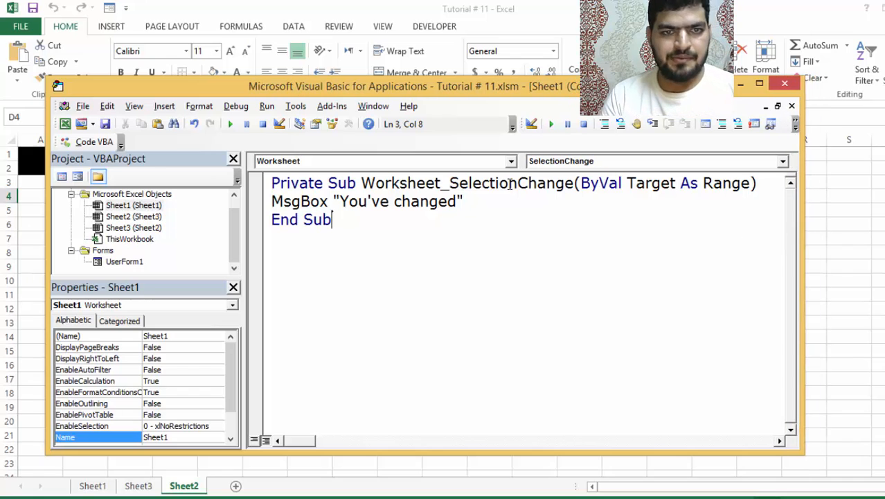
- Pick another worksheet event from Sheet1's procedure dropdown
left_click(782, 161)
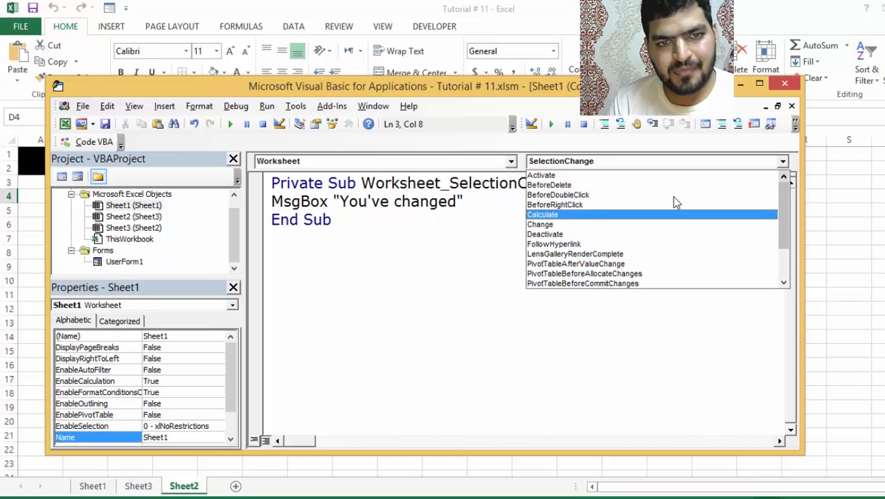
left_click(541, 225)
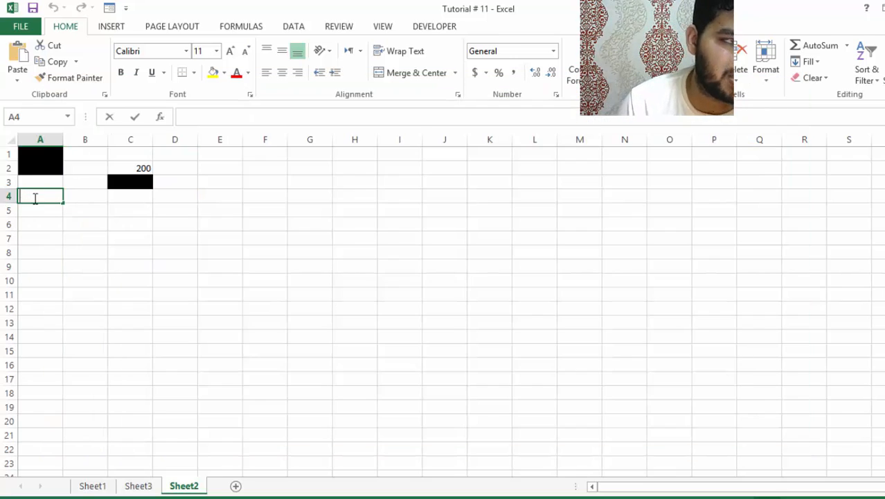
- Enter 100 in A4 of Sheet2, then switch to Sheet1 to trigger the deactivation message
type("100")
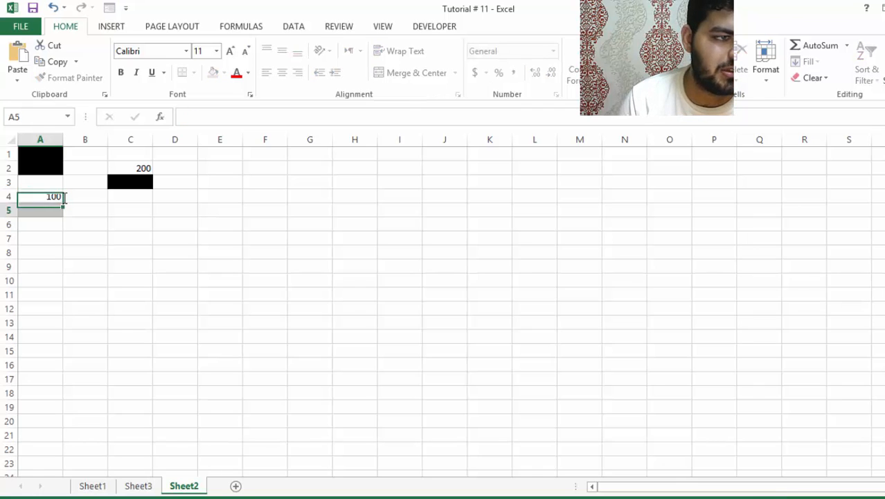
left_click(40, 196)
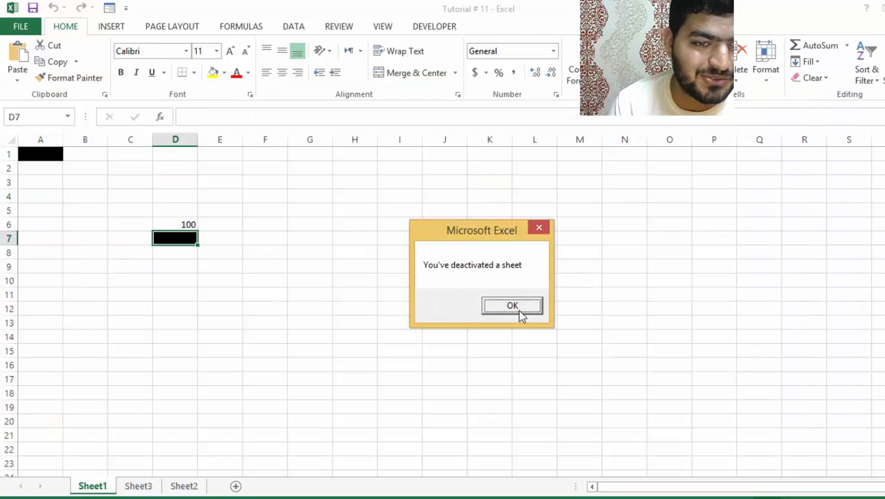
mouse_move(504, 343)
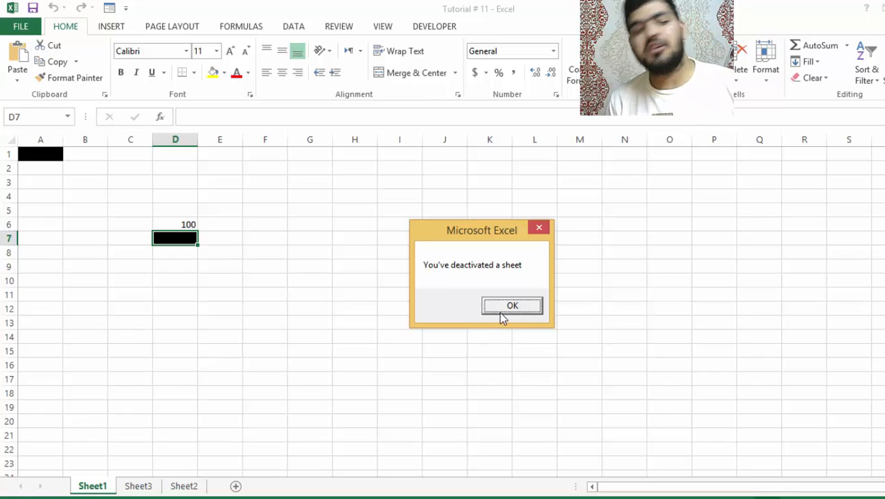
- Dismiss the deactivation notice and each "You've changed" popup while selecting C5, D6 and D7
left_click(511, 306)
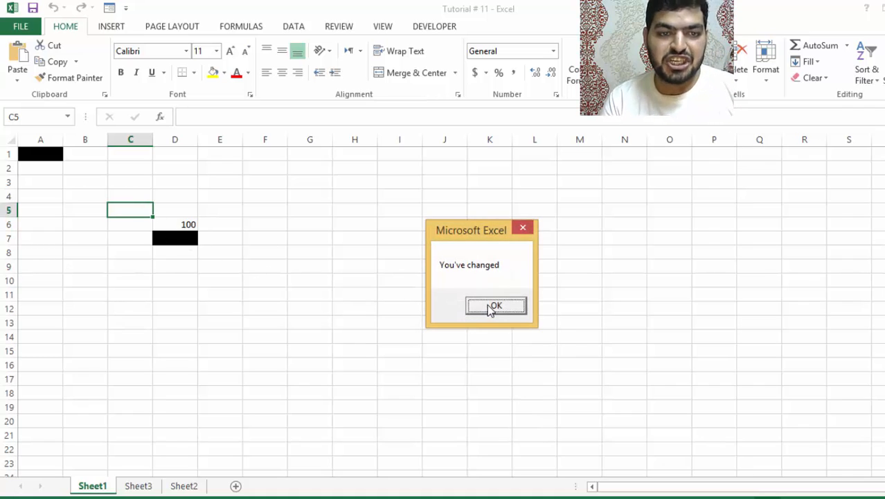
left_click(495, 307)
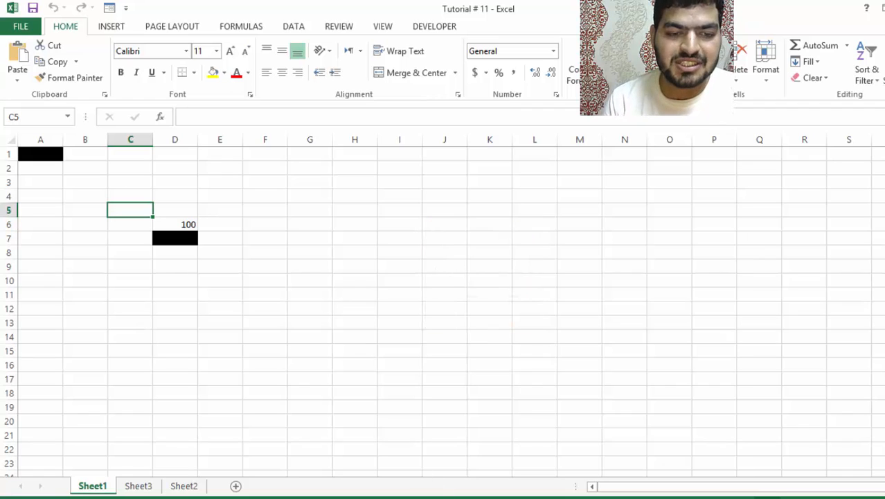
mouse_move(184, 189)
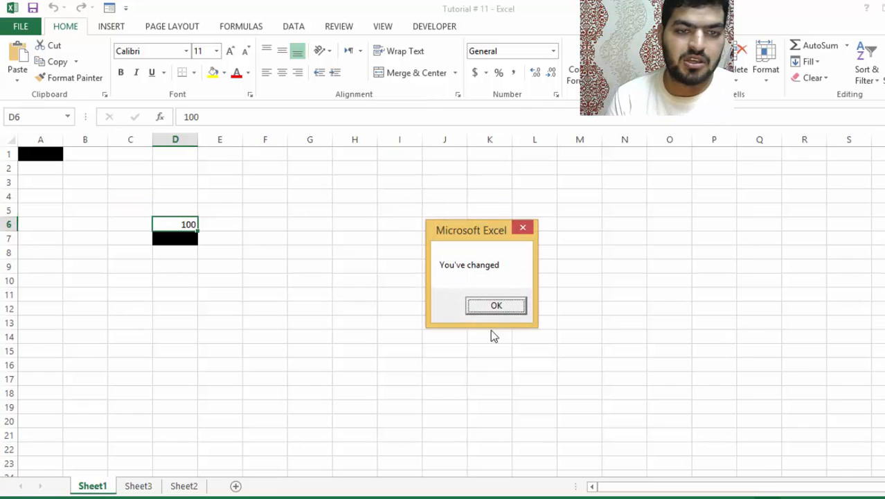
left_click(496, 305)
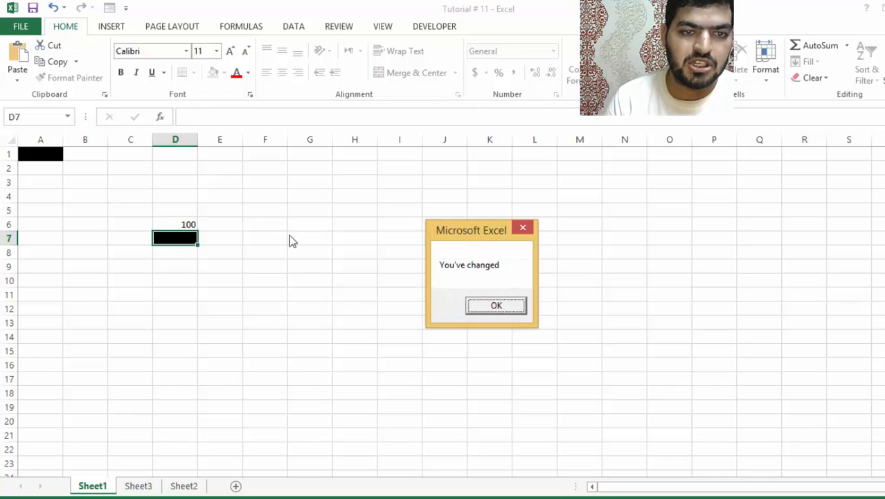
mouse_move(503, 358)
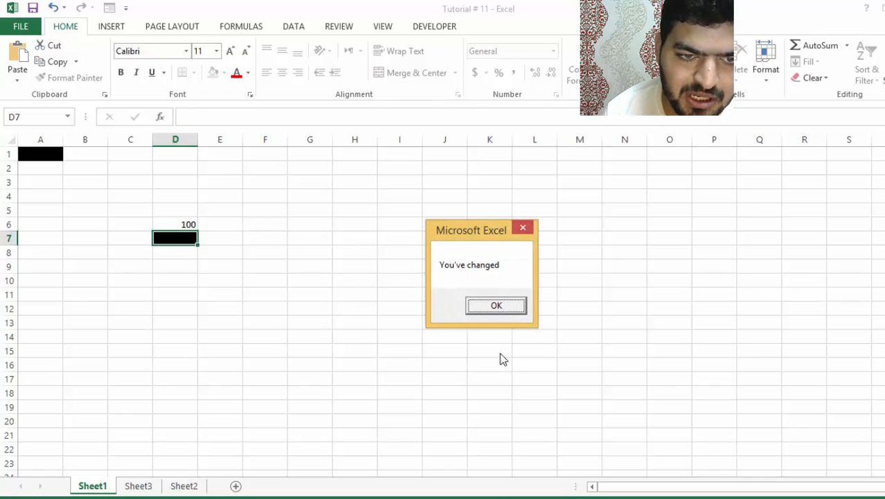
left_click(496, 305)
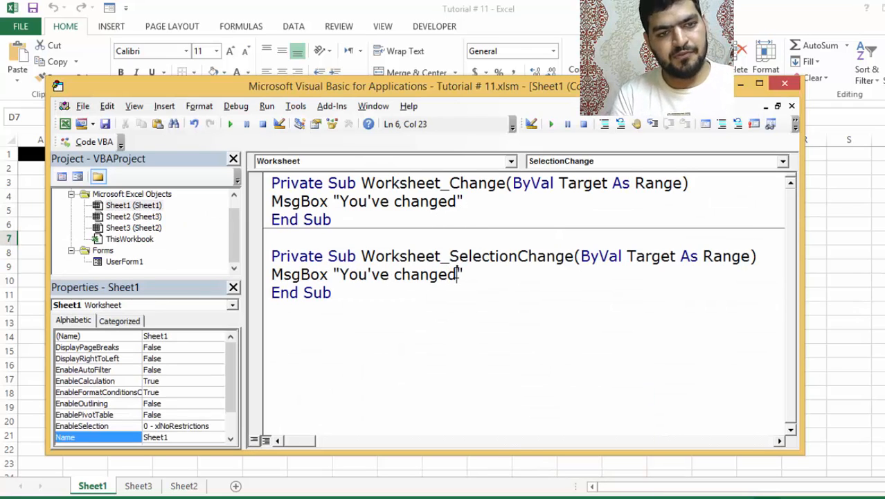
- Extend the SelectionChange MsgBox text with "your position"
type("your pos")
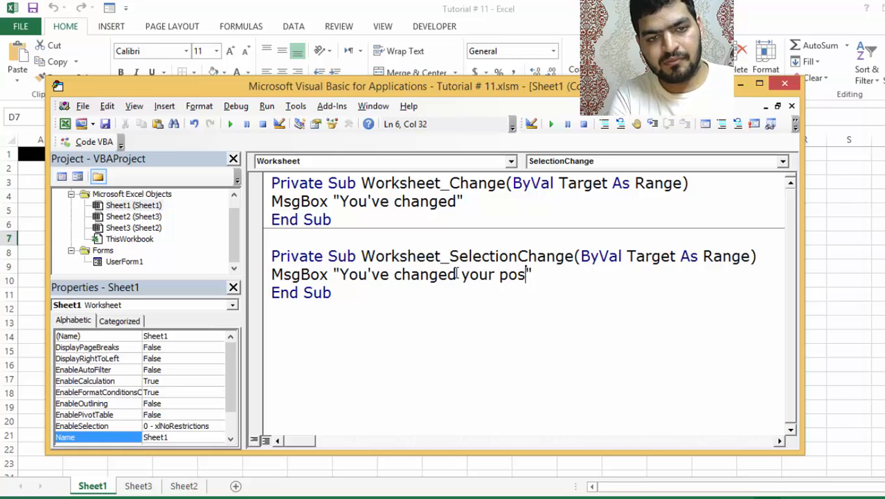
type("ition")
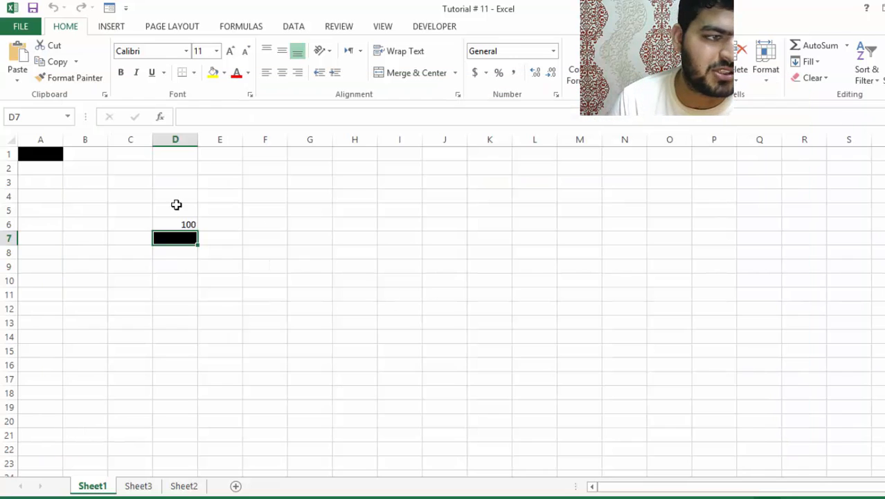
- Select D6, enter 200, dismiss both position messages, and bring up Sheet1's event list
left_click(175, 224)
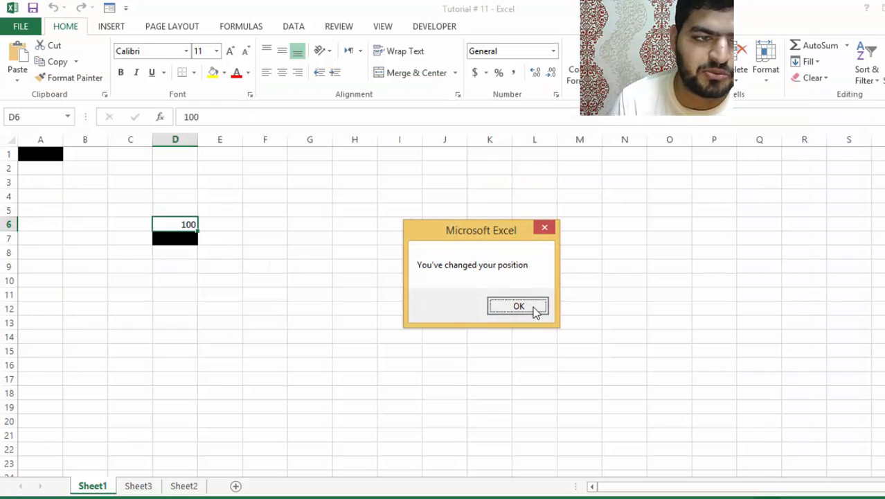
left_click(518, 306)
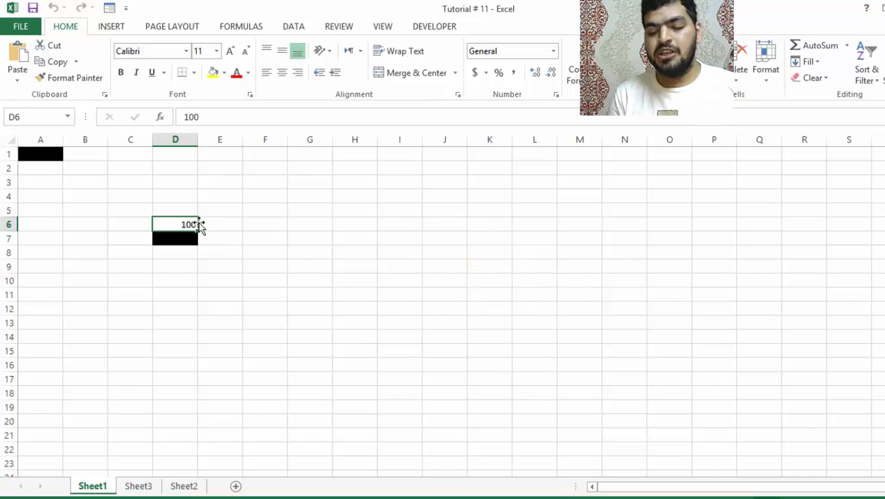
type("200")
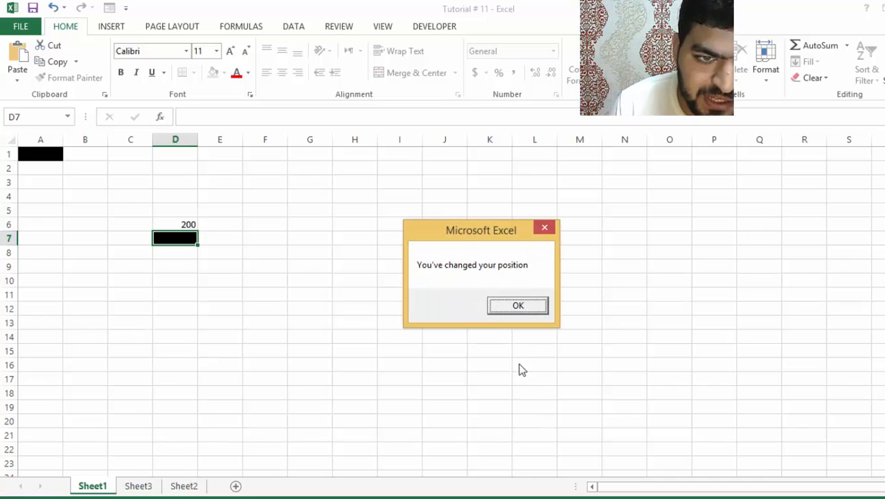
mouse_move(176, 223)
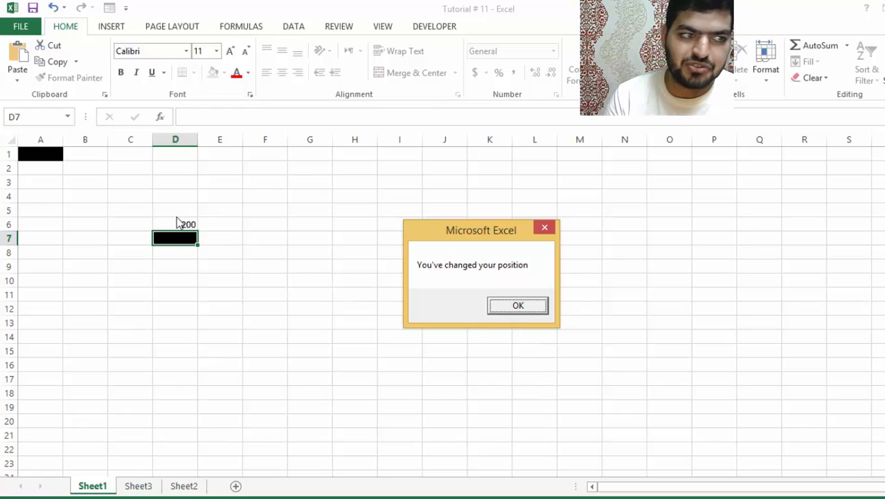
mouse_move(200, 212)
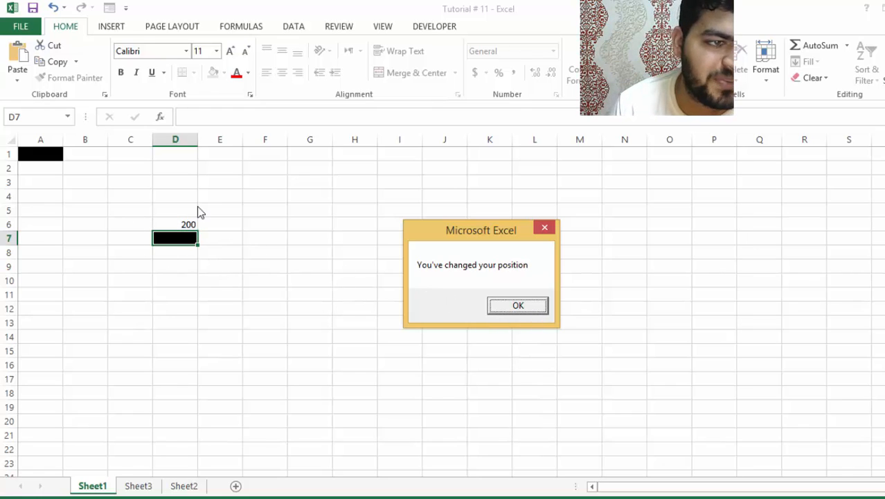
mouse_move(121, 294)
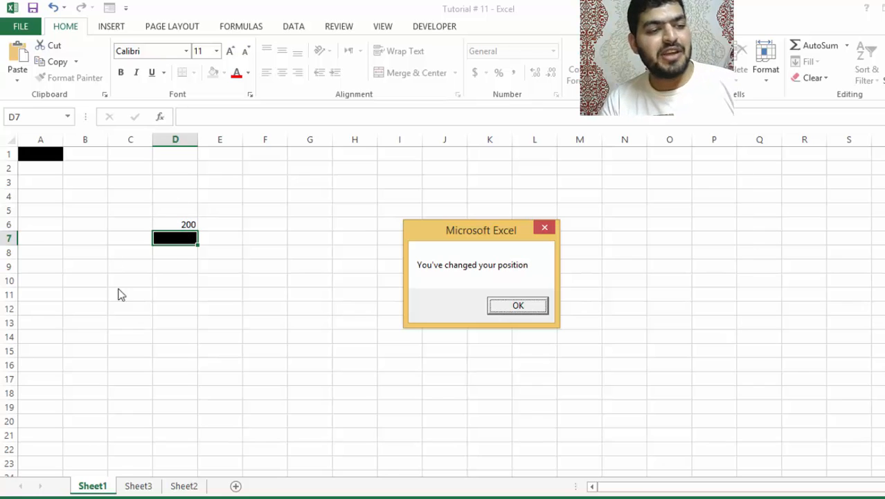
left_click(517, 306)
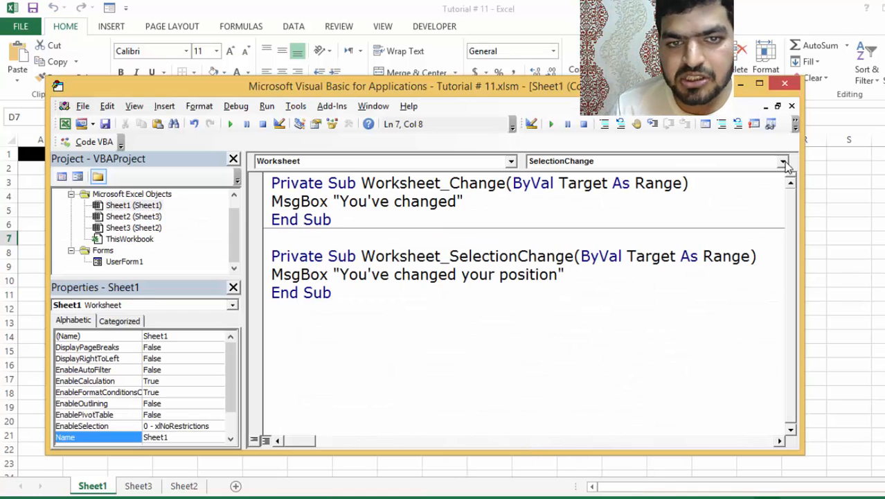
left_click(782, 160)
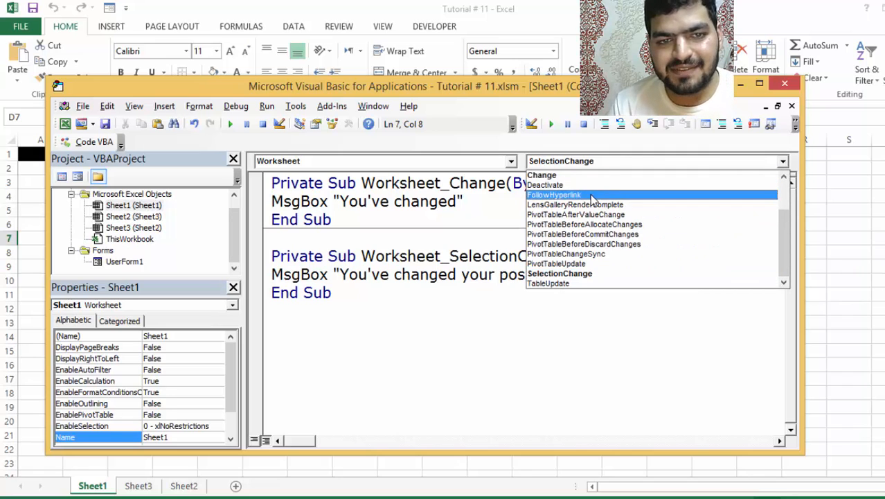